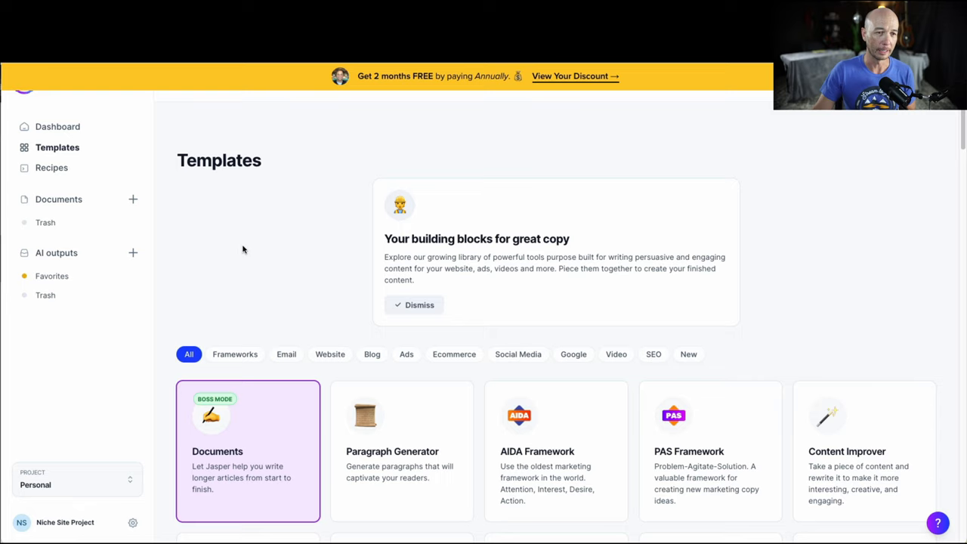
mouse_move(216, 285)
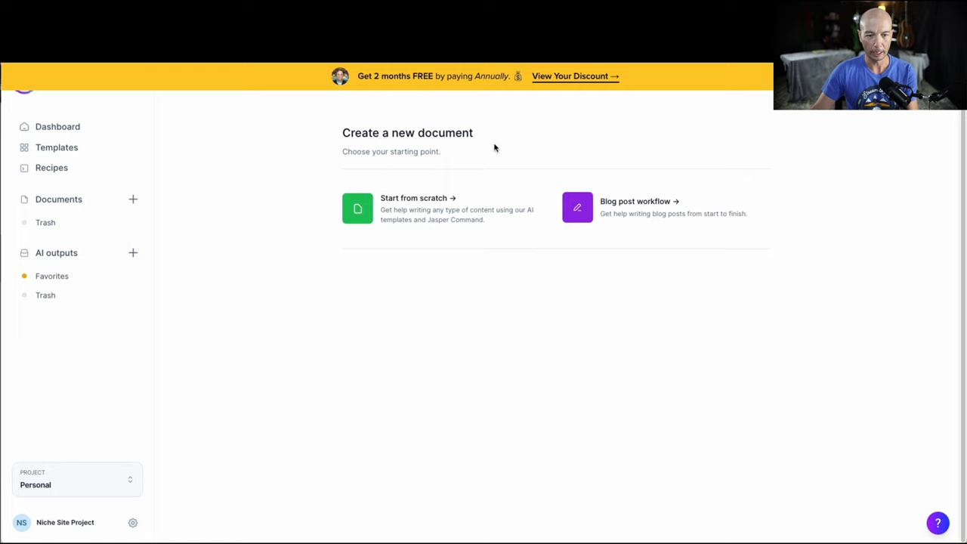
mouse_move(691, 278)
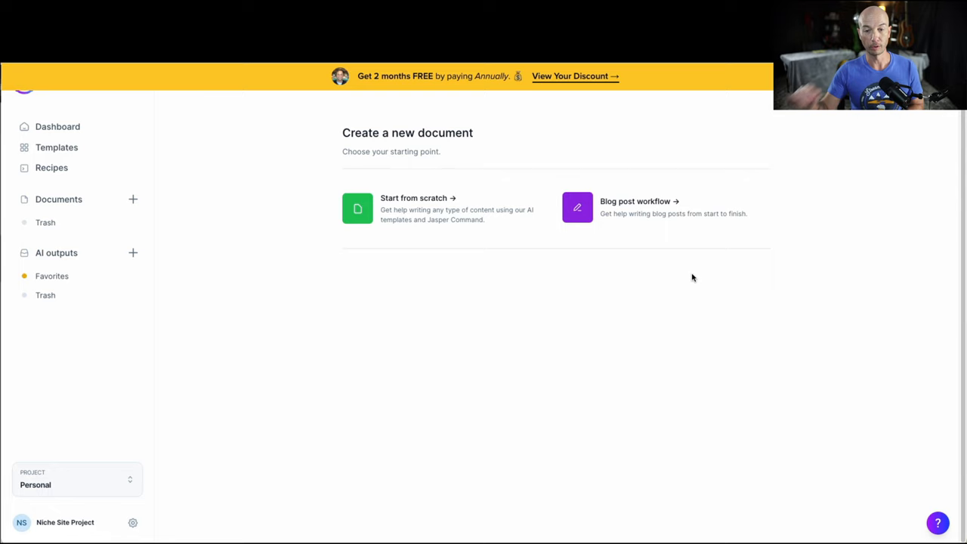
Start a blog post workflow described as 'All about ladybugs', accepting the spelling fix
left_click(635, 201)
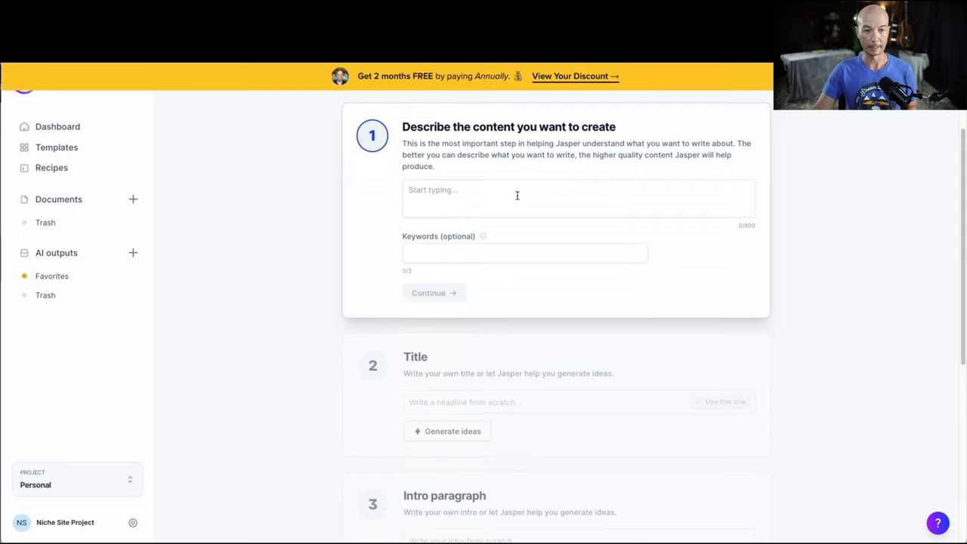
mouse_move(503, 202)
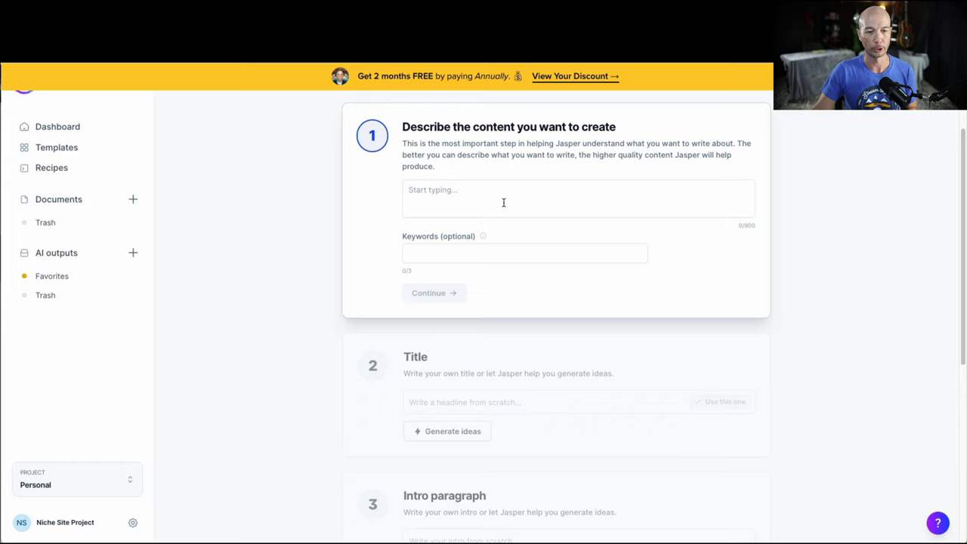
type("All about lady bugs")
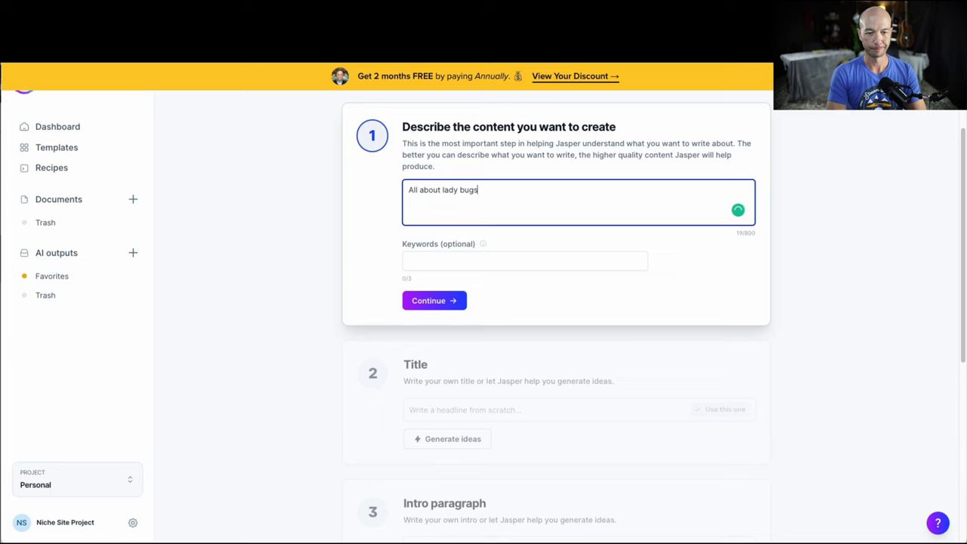
left_click(524, 261)
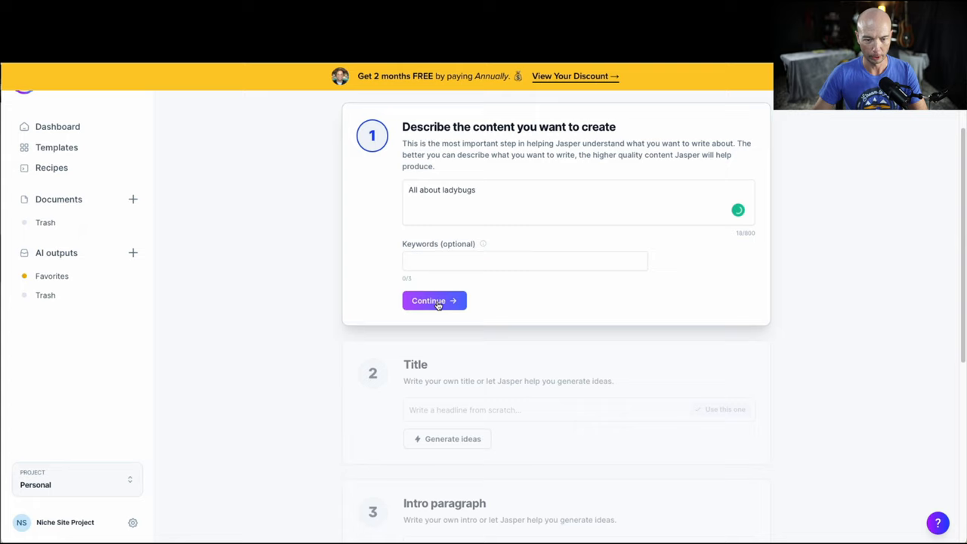
Save the description and title the post 'Ladybugs, the Underrated Insect'
left_click(435, 300)
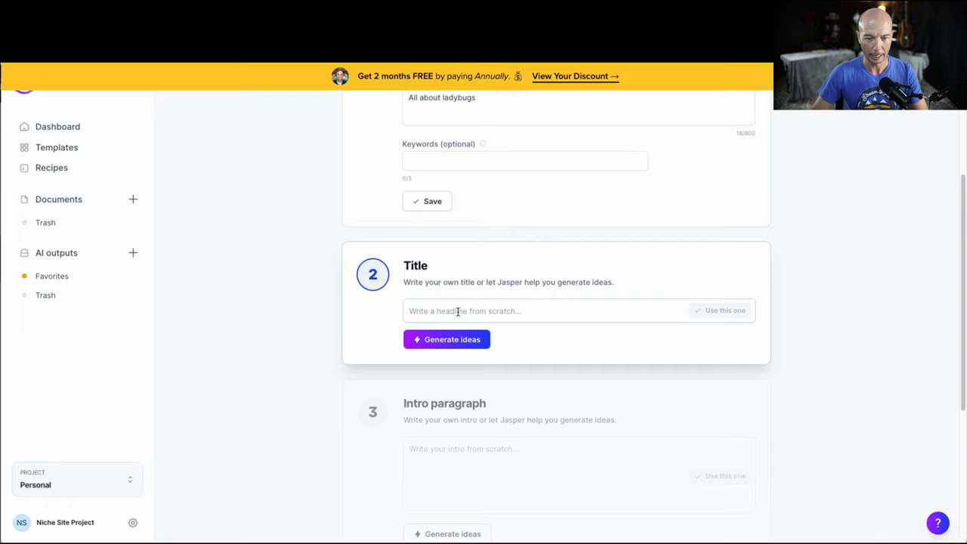
left_click(447, 339)
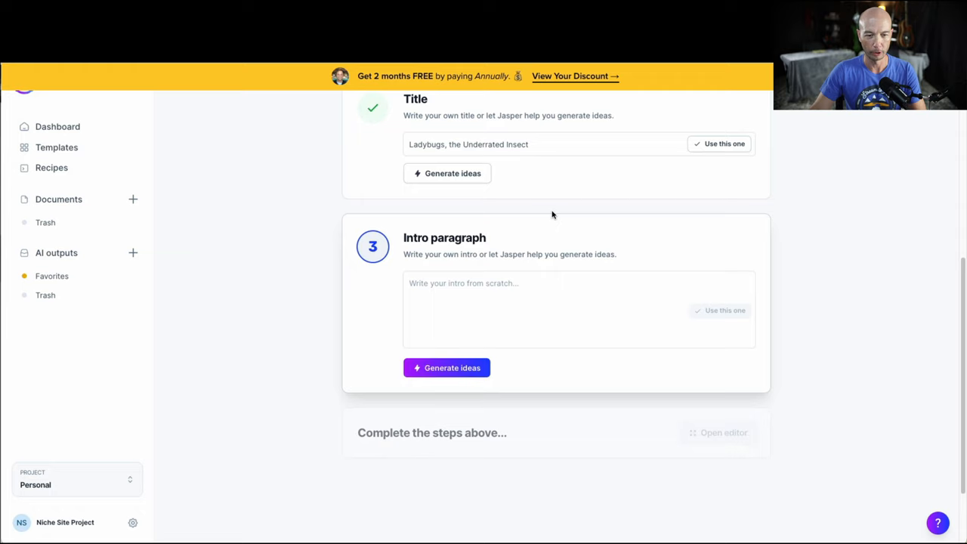
mouse_move(464, 383)
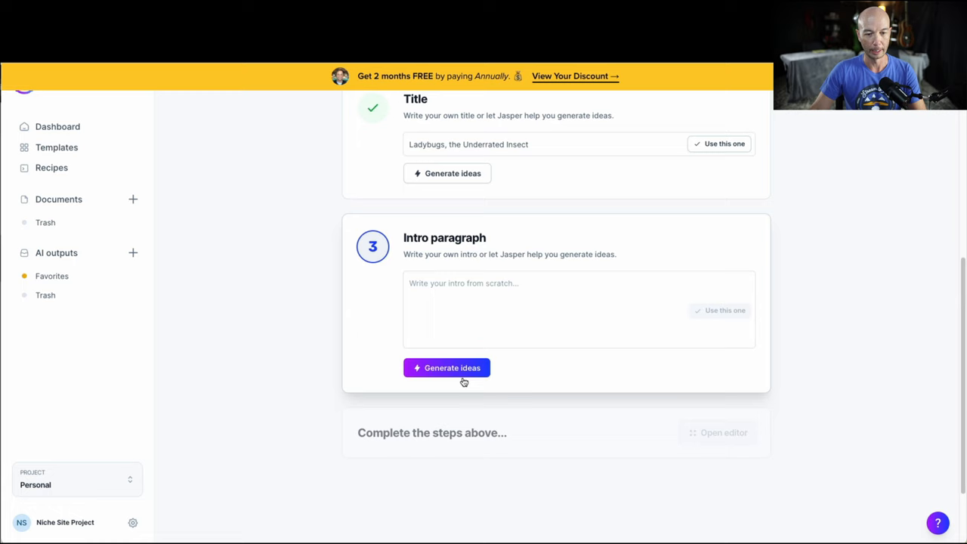
Generate intro paragraph ideas and adopt the first, calling ladybugs a fascinating, underrated insect
left_click(446, 367)
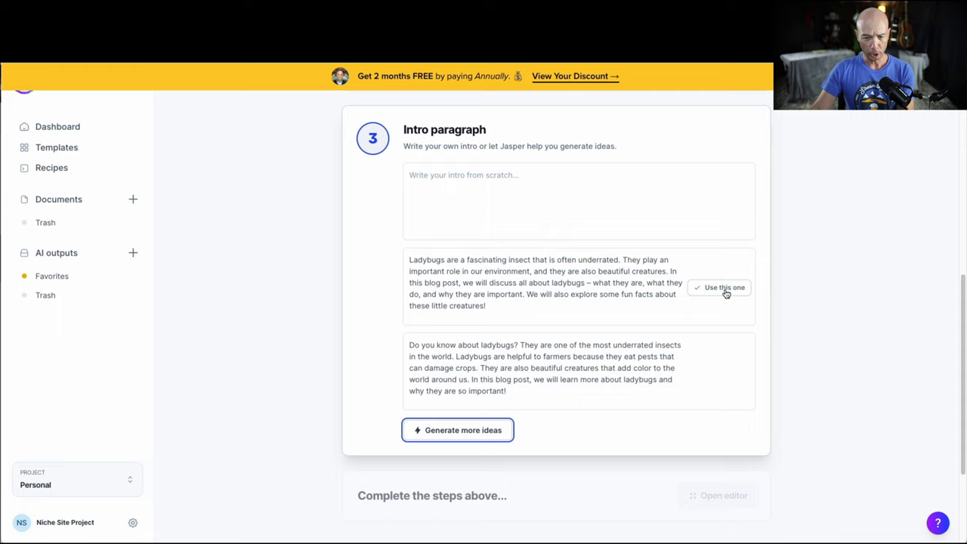
left_click(723, 287)
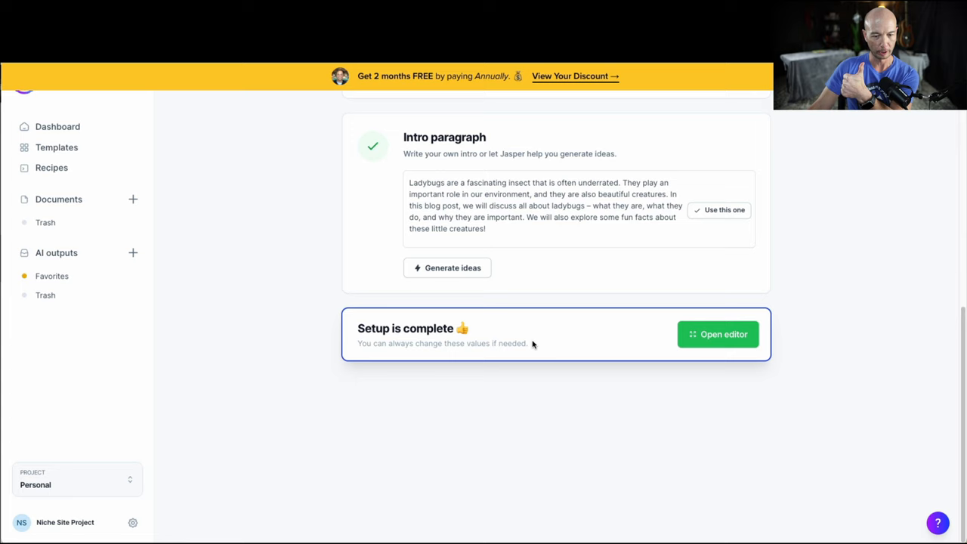
Open the intro in the document editor with tone of voice 'witty and funny'
left_click(717, 334)
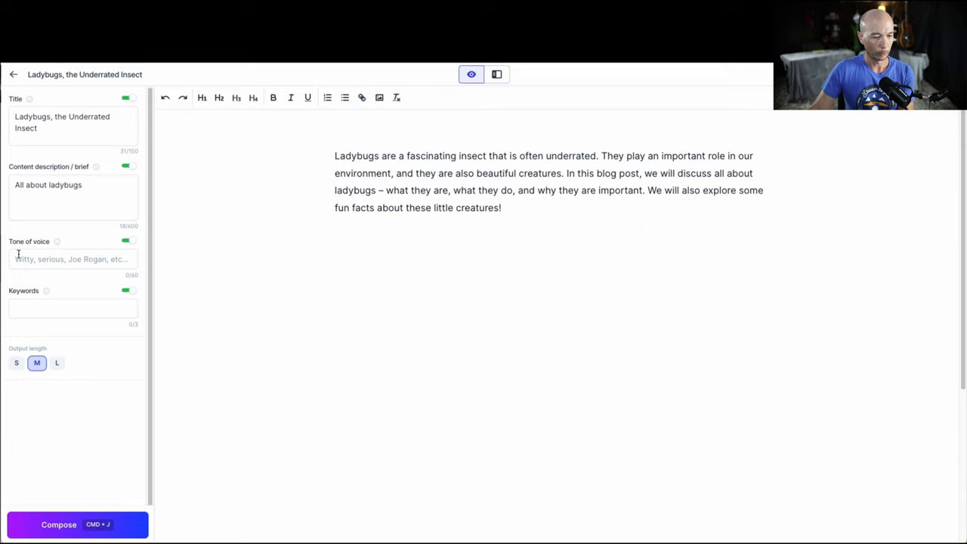
type("witty")
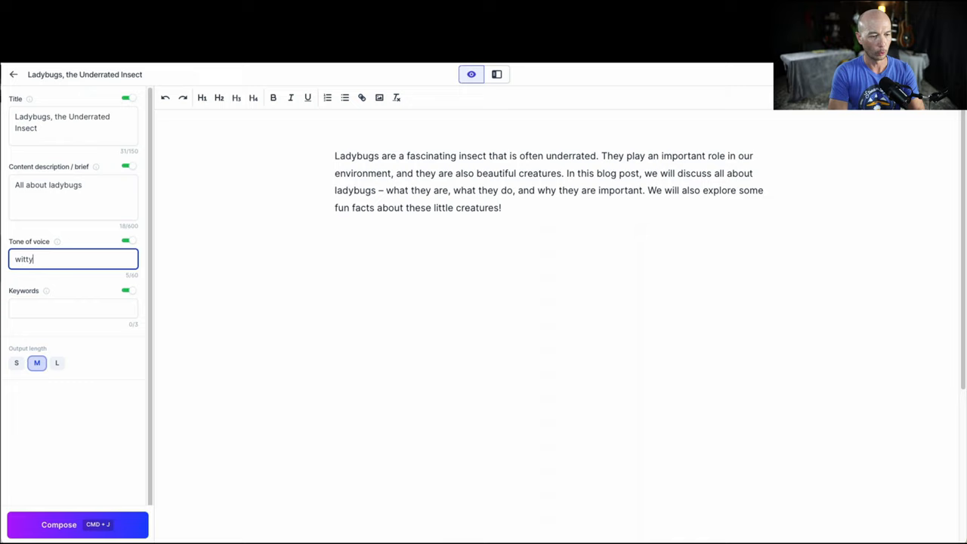
type("and funny")
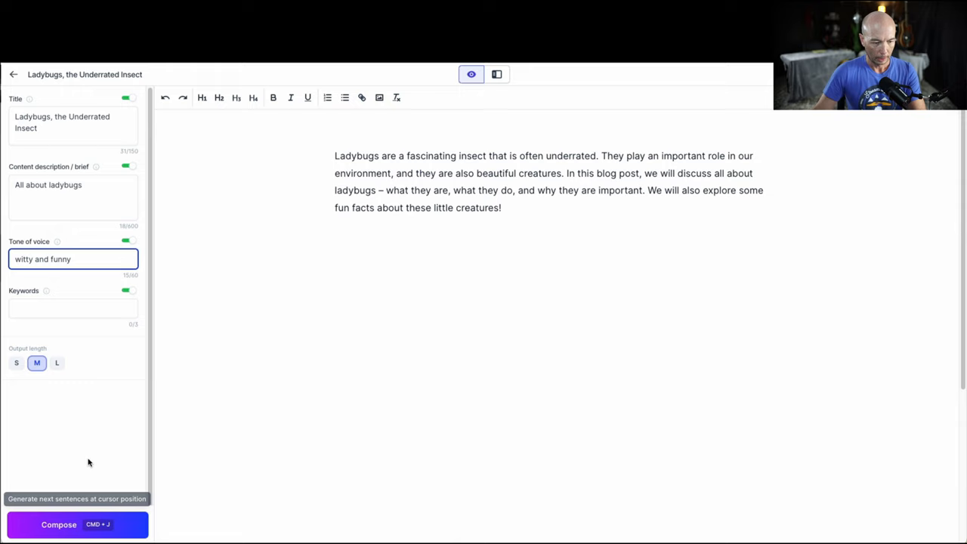
Compose AI paragraphs on ladybug species, lifespan and luck folklore, plus a closing thank-you
left_click(58, 525)
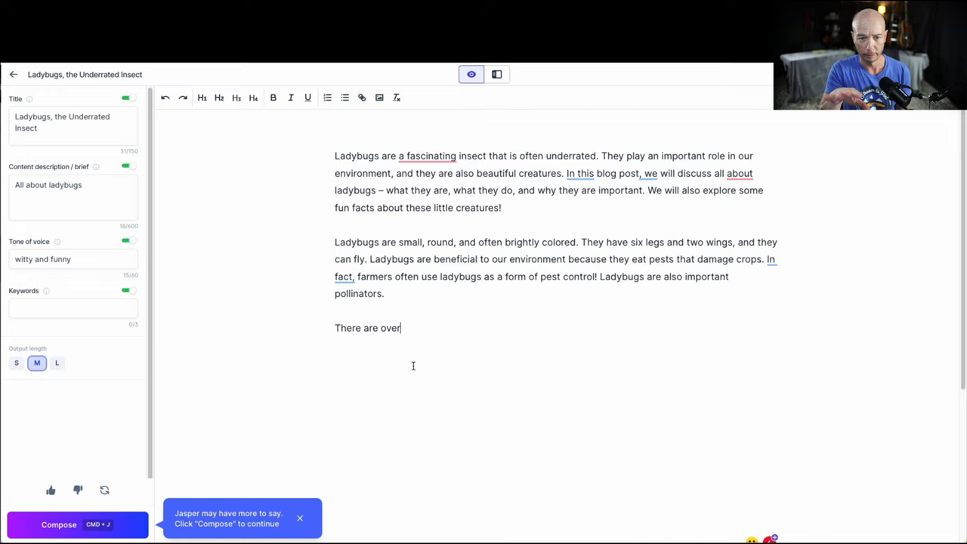
left_click(427, 156)
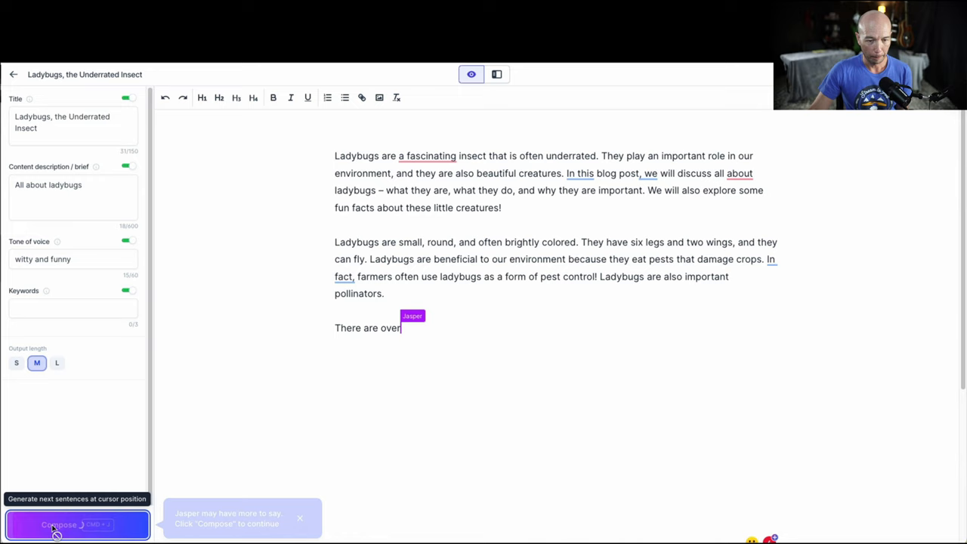
left_click(76, 525)
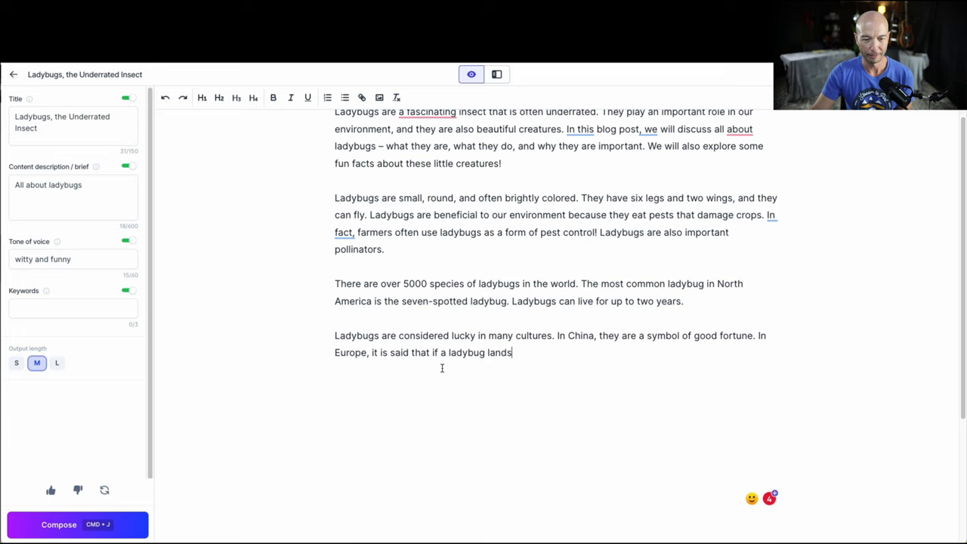
left_click(77, 525)
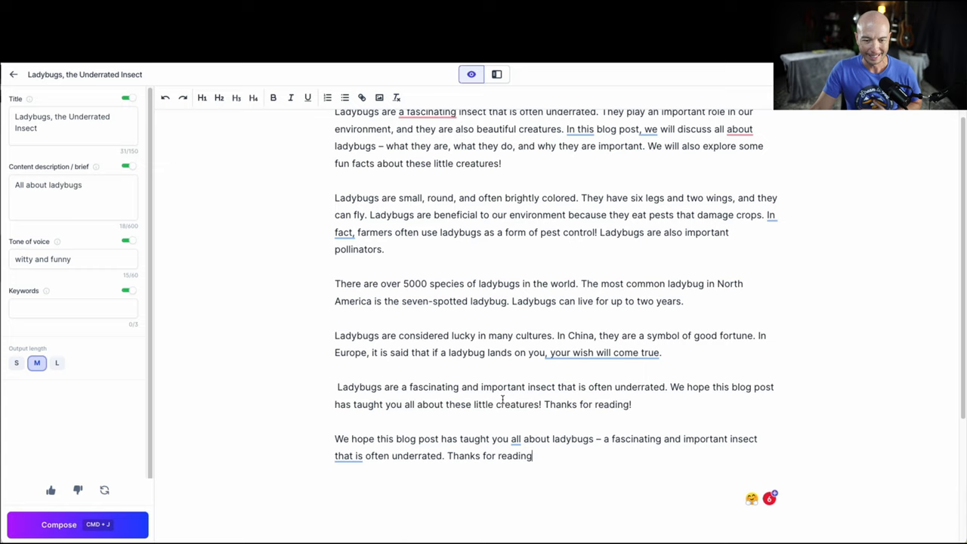
mouse_move(459, 426)
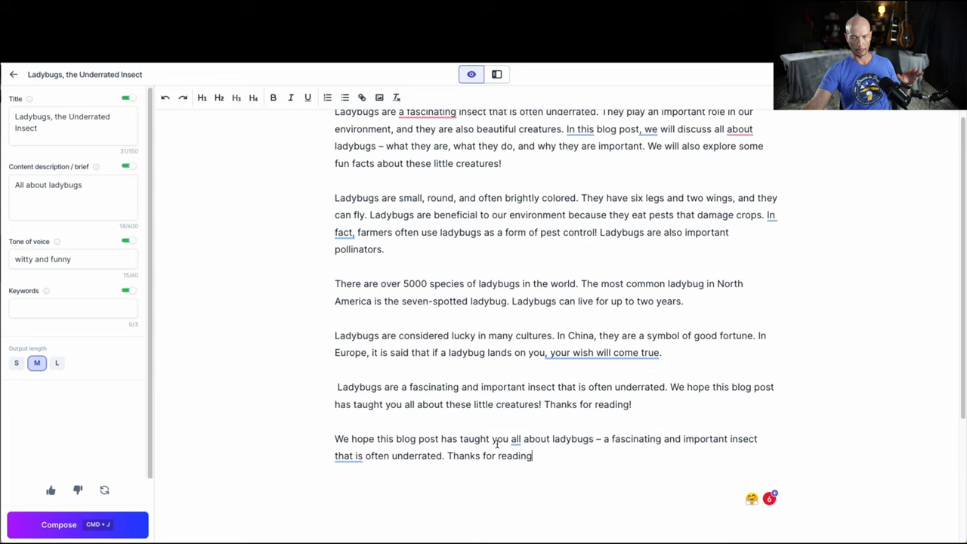
Fix the article before 'fascinating' and select 'all' in 'will discuss all ladybugs' for removal
scroll("down", 3)
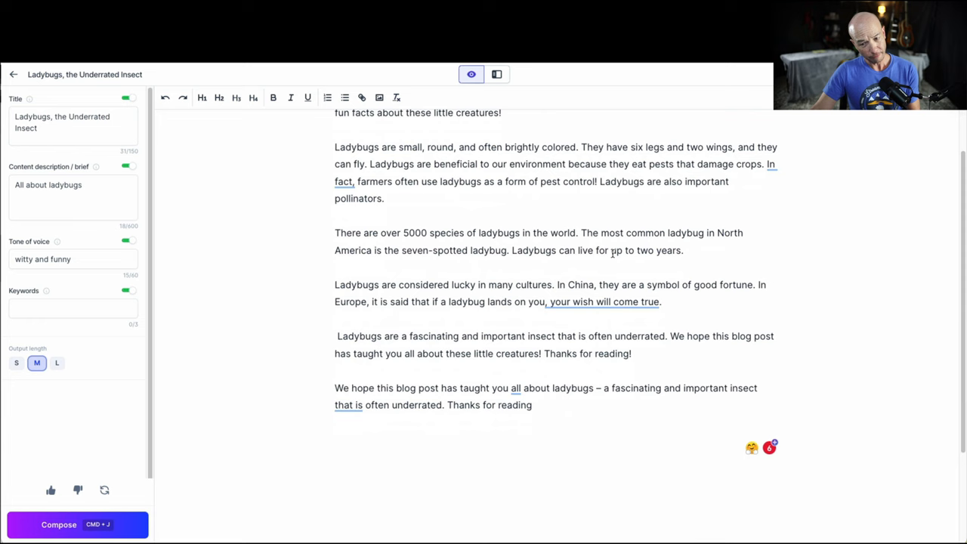
scroll("up", 3)
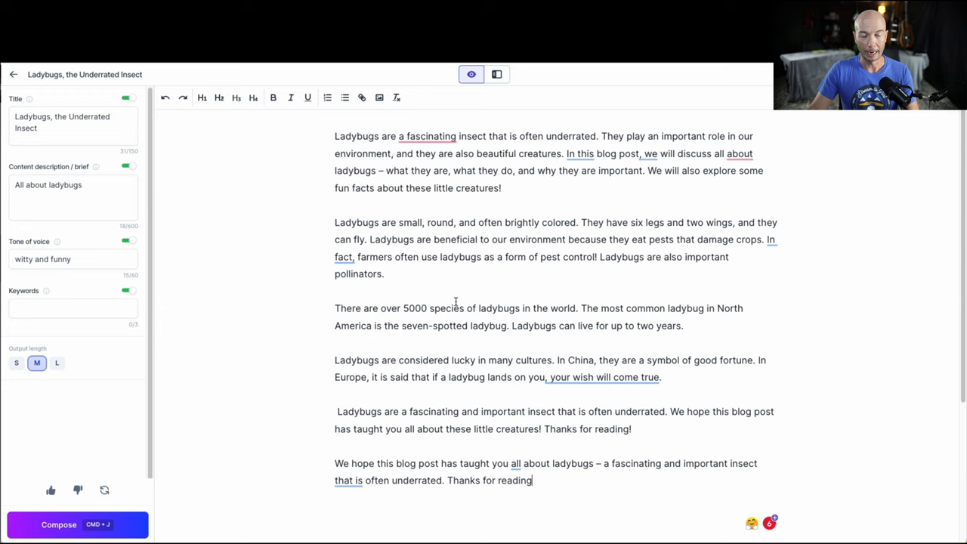
scroll("down", 3)
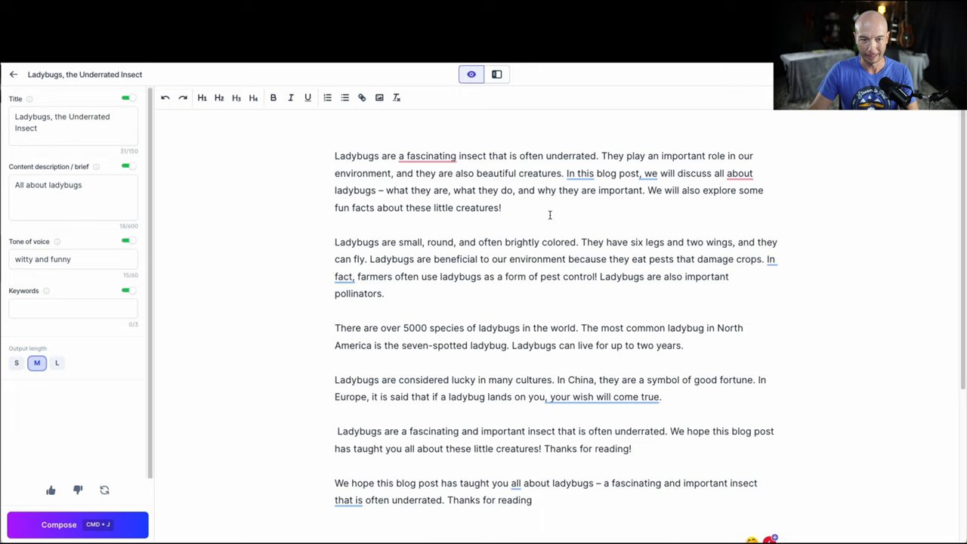
left_click(427, 156)
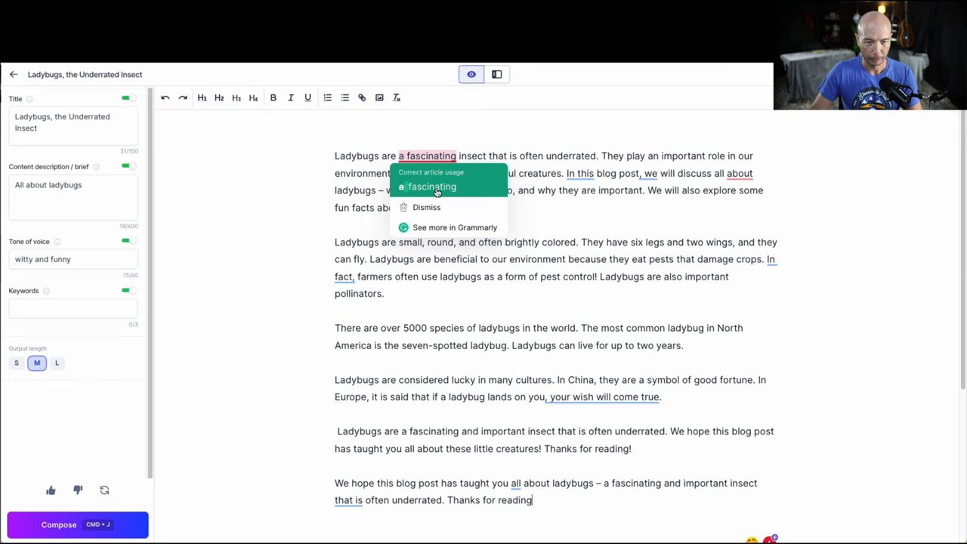
left_click(433, 187)
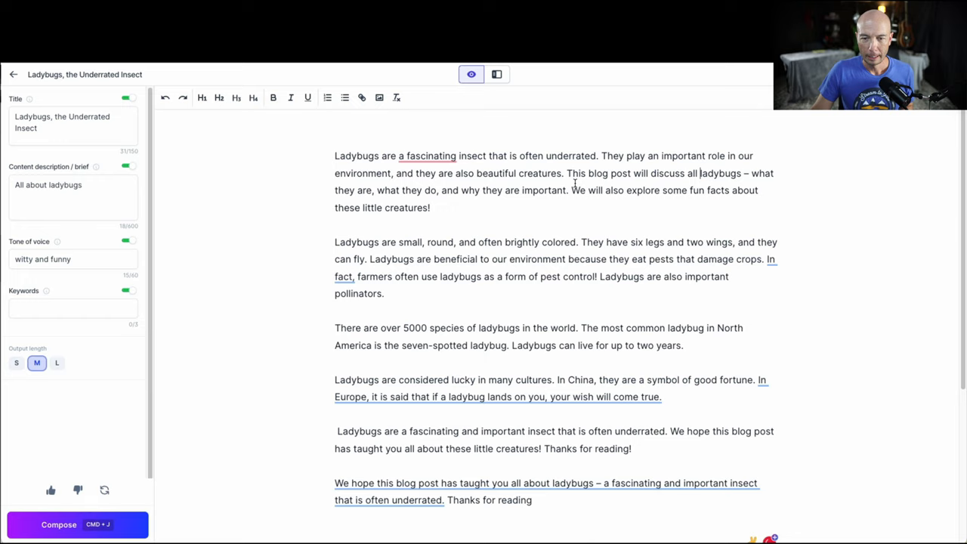
double_click(691, 174)
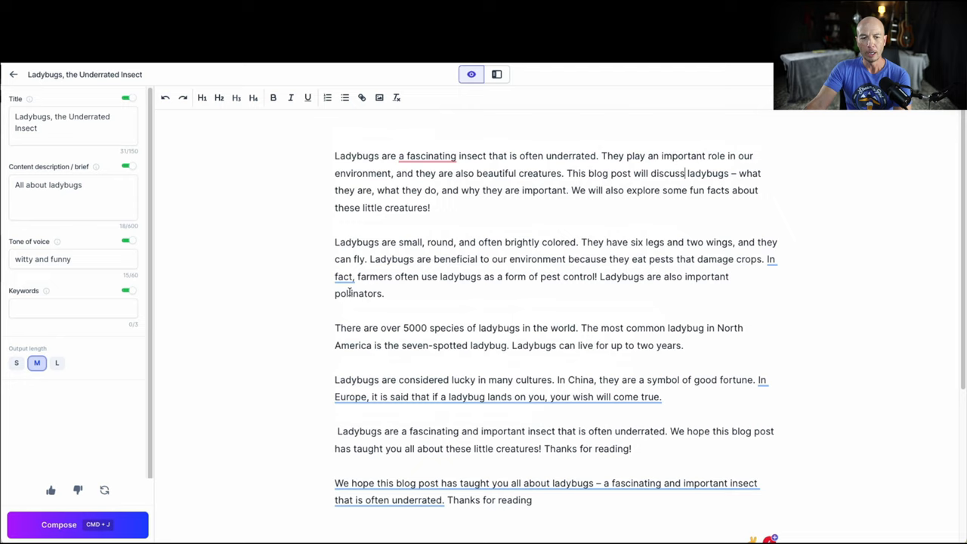
Accept Grammarly's suggestion to remove 'In fact,' before 'Farmers'
left_click(345, 276)
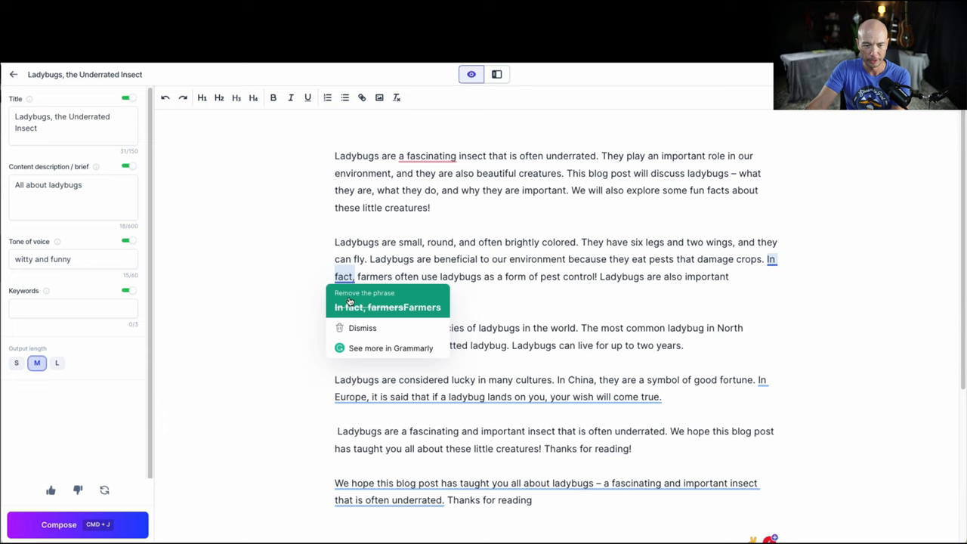
left_click(365, 293)
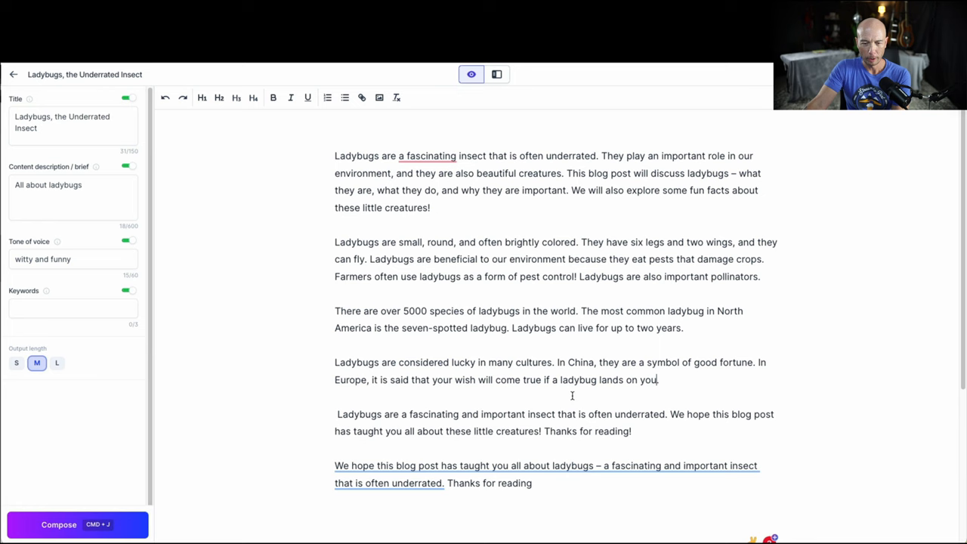
scroll("down", 3)
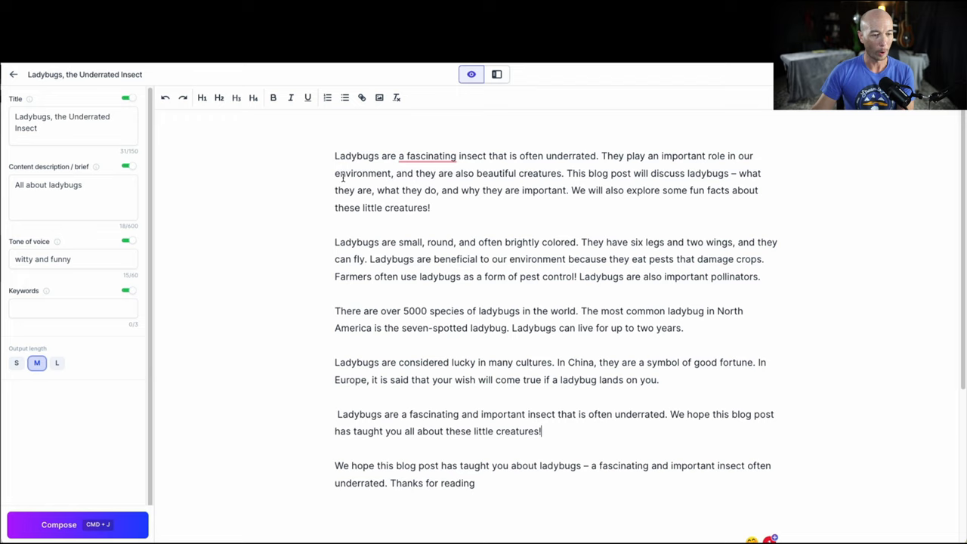
scroll("down", 3)
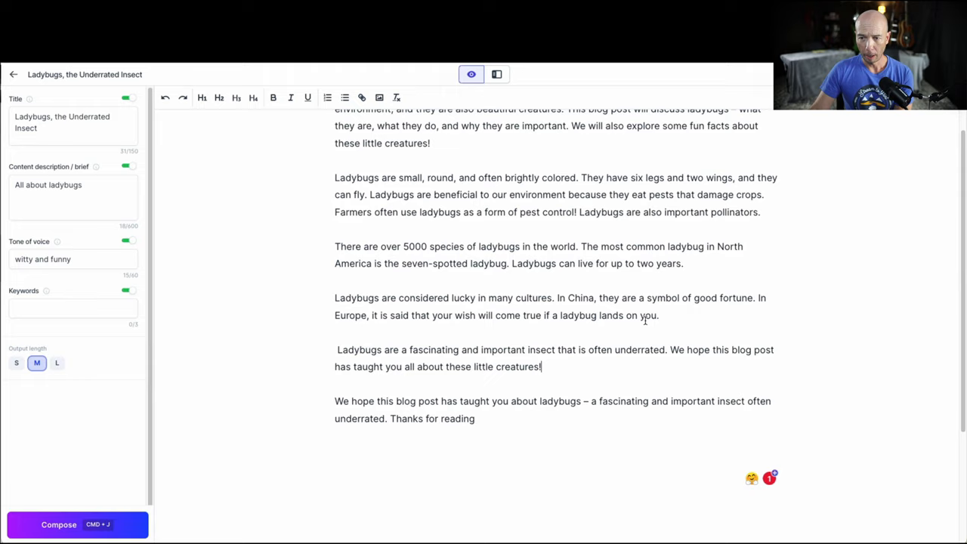
scroll("up", 3)
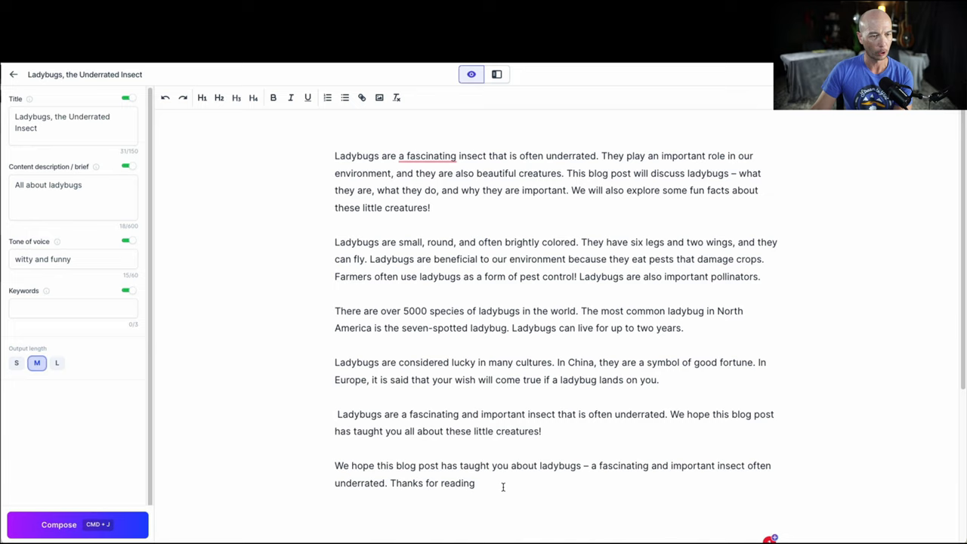
left_click(541, 431)
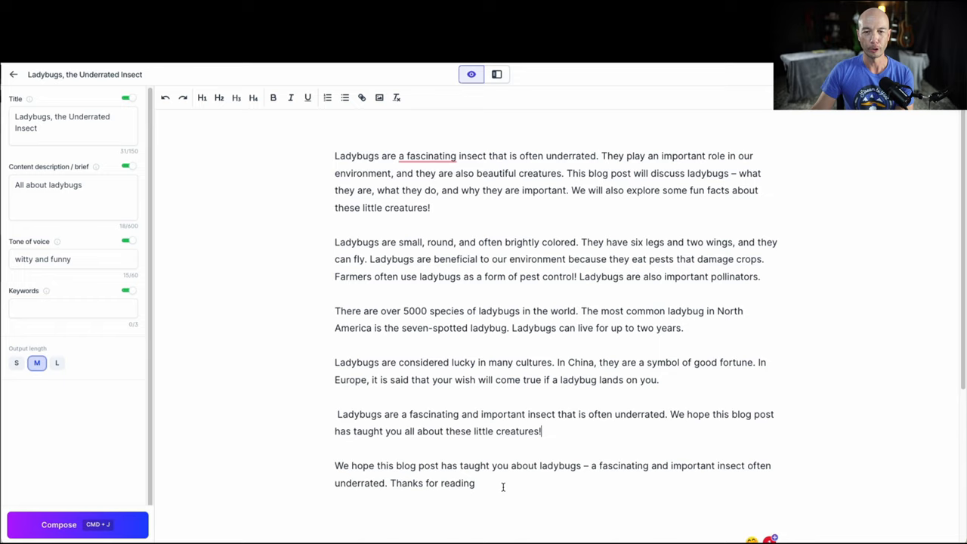
scroll("down", 3)
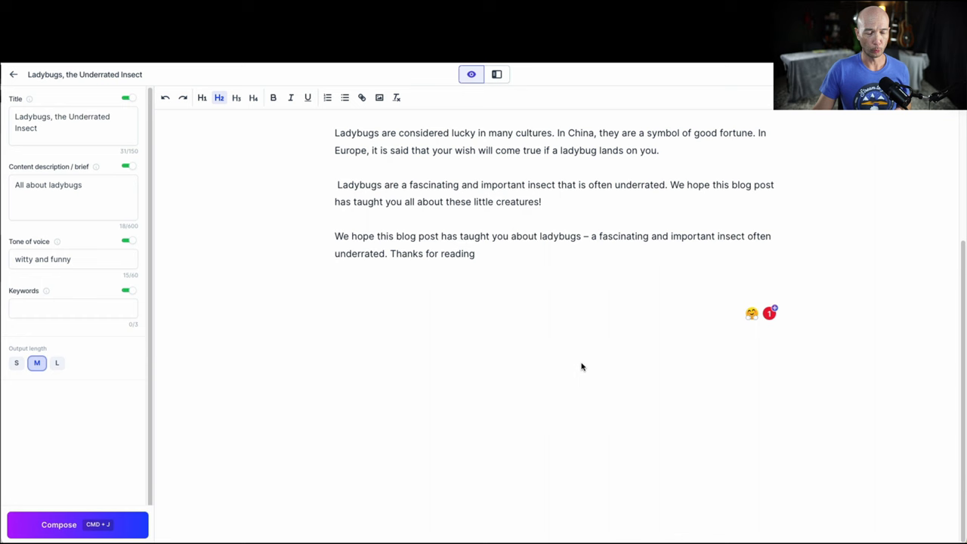
In split view, add the H3 'What is the lifecycle of a ladybug' with a composed paragraph
left_click(496, 74)
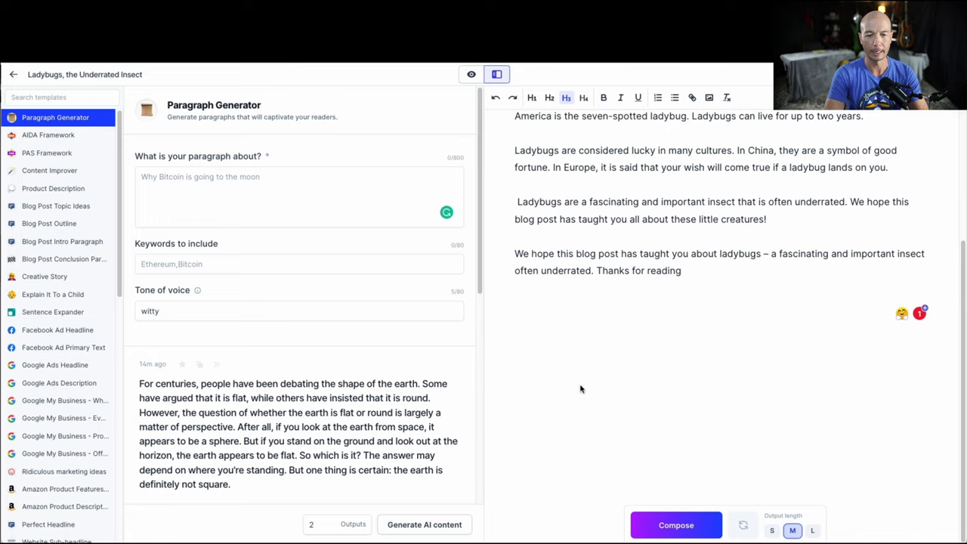
type("What is the lifecycle of a ladybug")
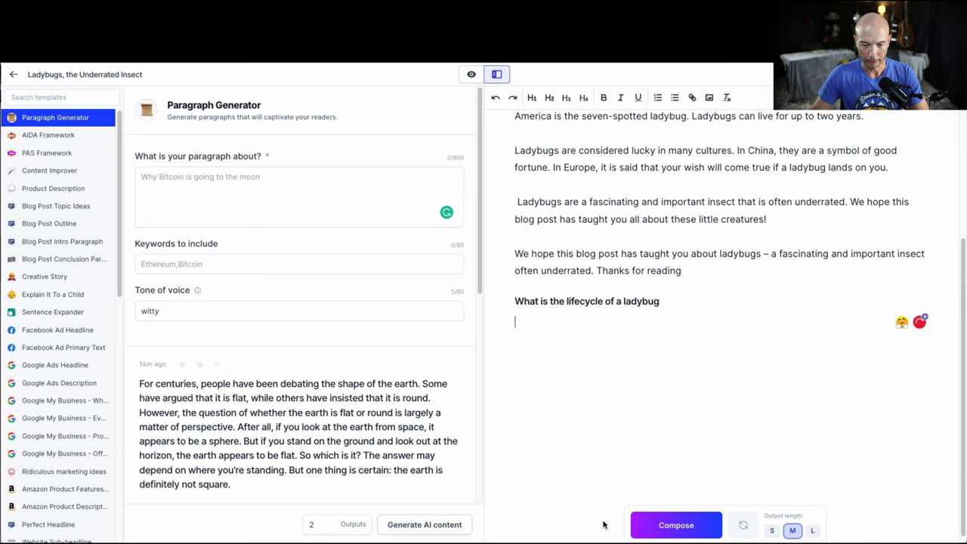
left_click(675, 525)
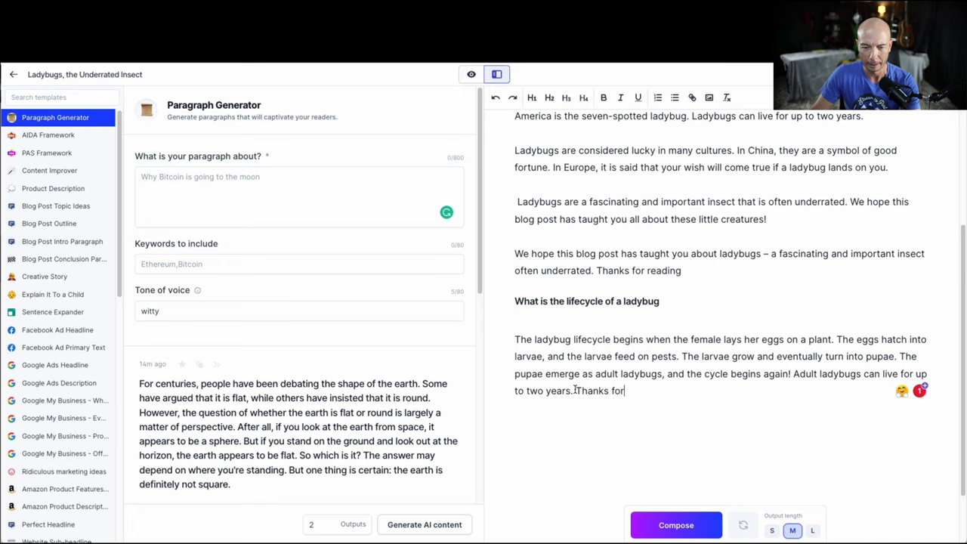
key("Backspace")
type("What is the lifecycle of a ladybug")
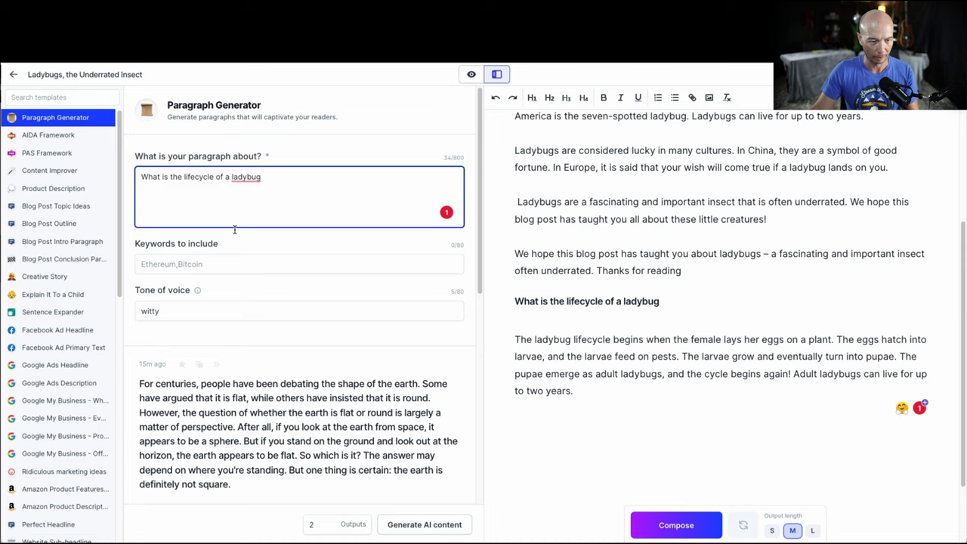
Generate two ladybug lifecycle paragraphs in Paragraph Generator and review the outputs
left_click(424, 525)
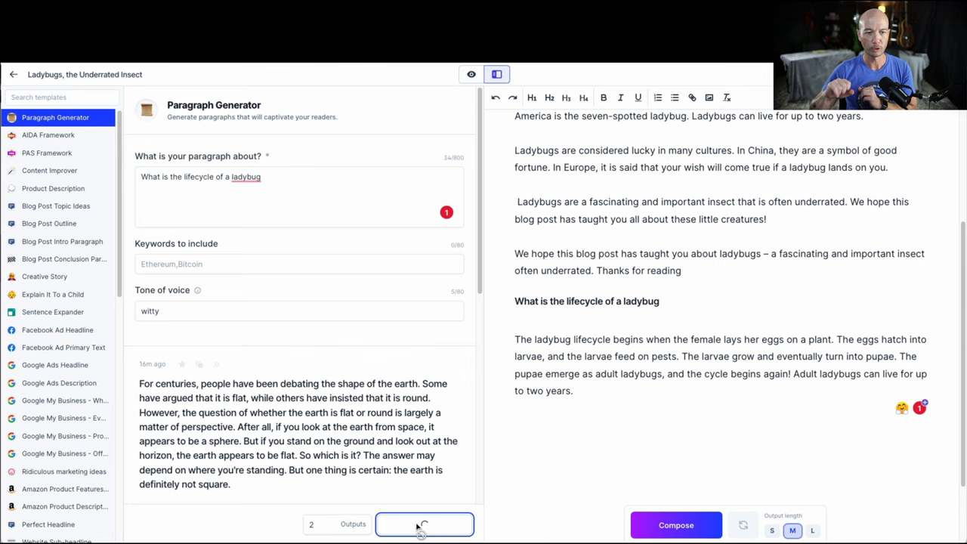
left_click(424, 524)
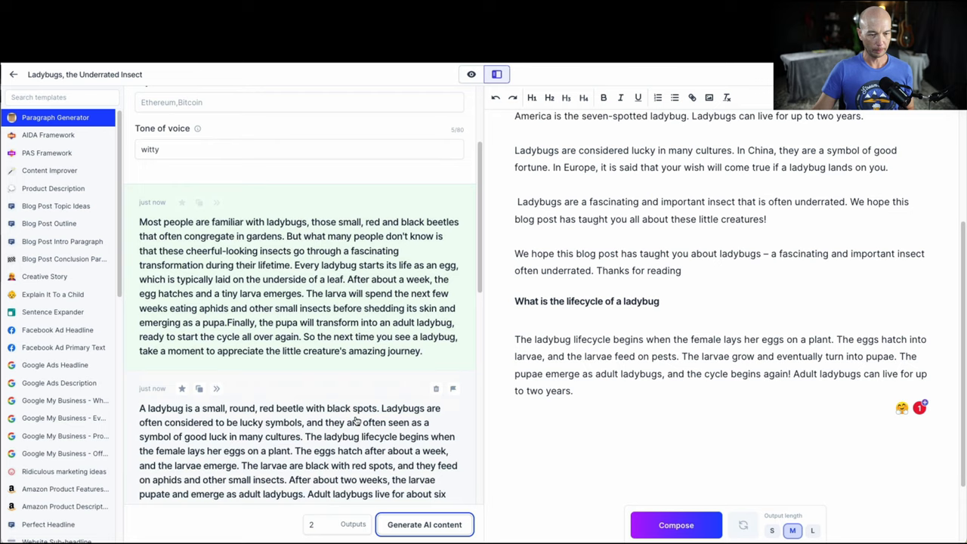
scroll("up", 3)
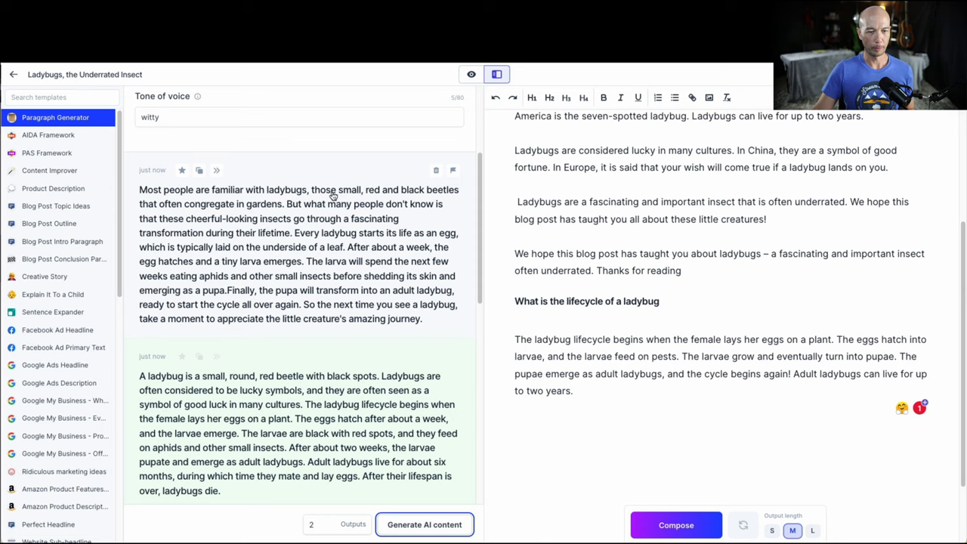
mouse_move(370, 250)
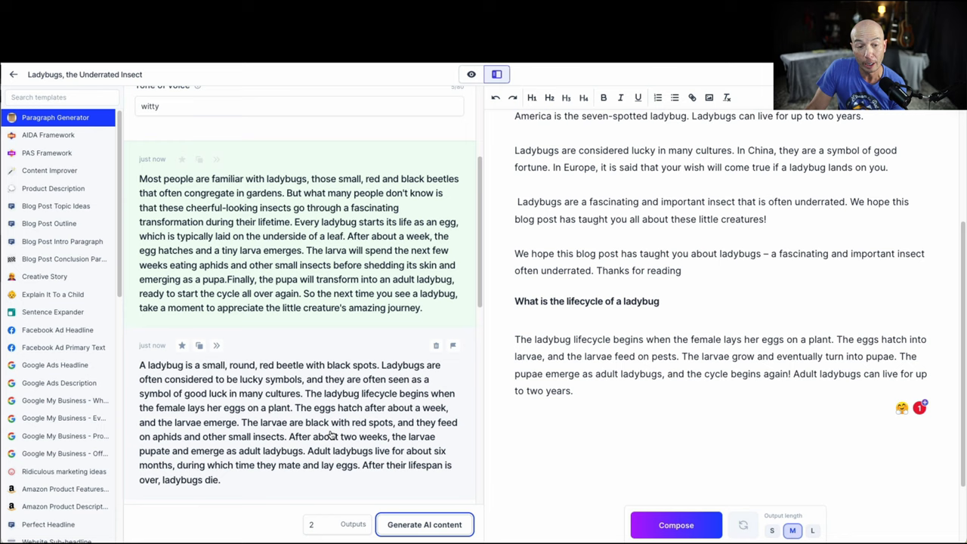
mouse_move(272, 399)
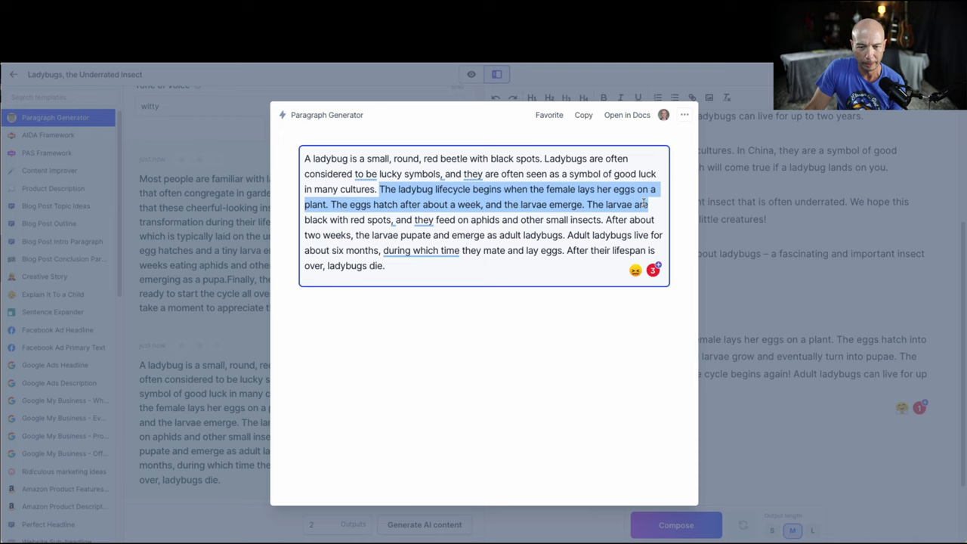
Paste the second generated paragraph over the old lifecycle text, then return to document-only view
left_click(583, 115)
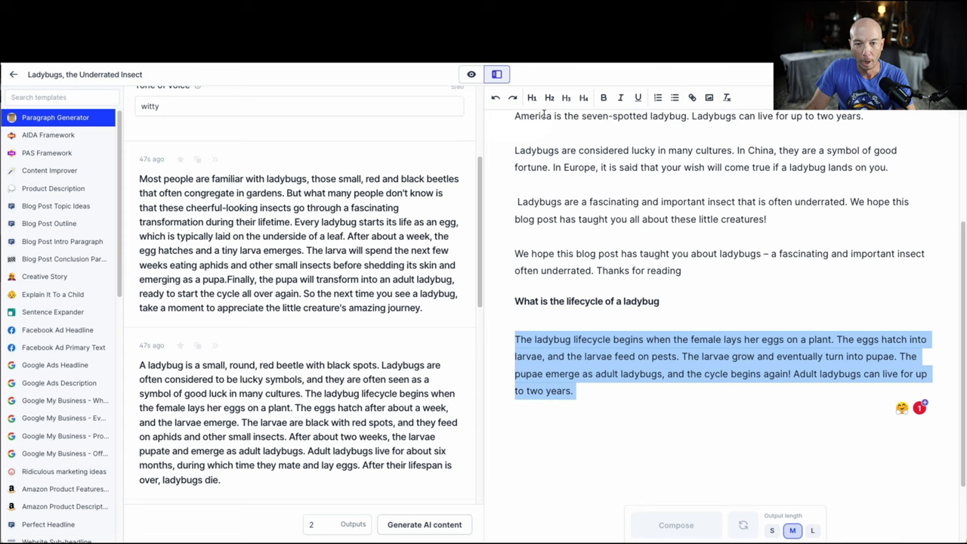
right_click(718, 363)
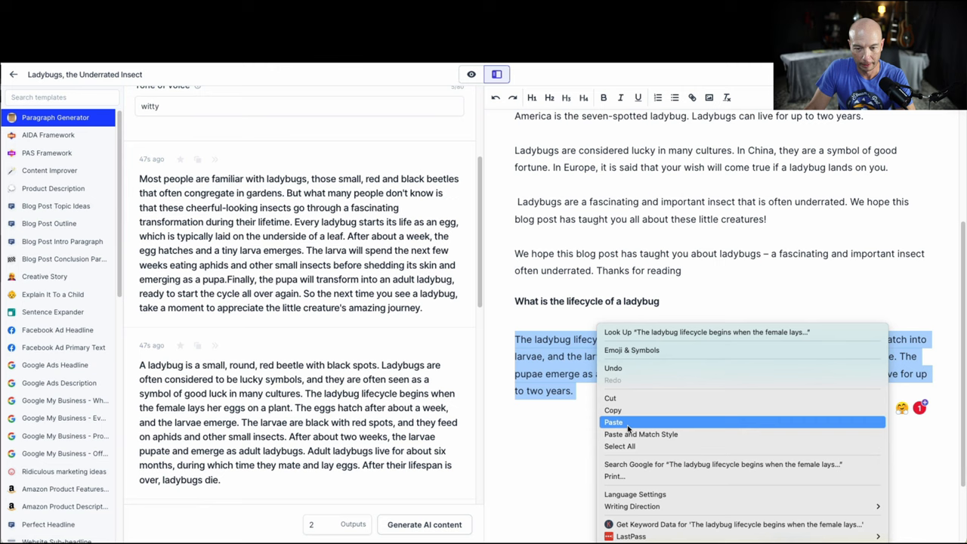
left_click(614, 422)
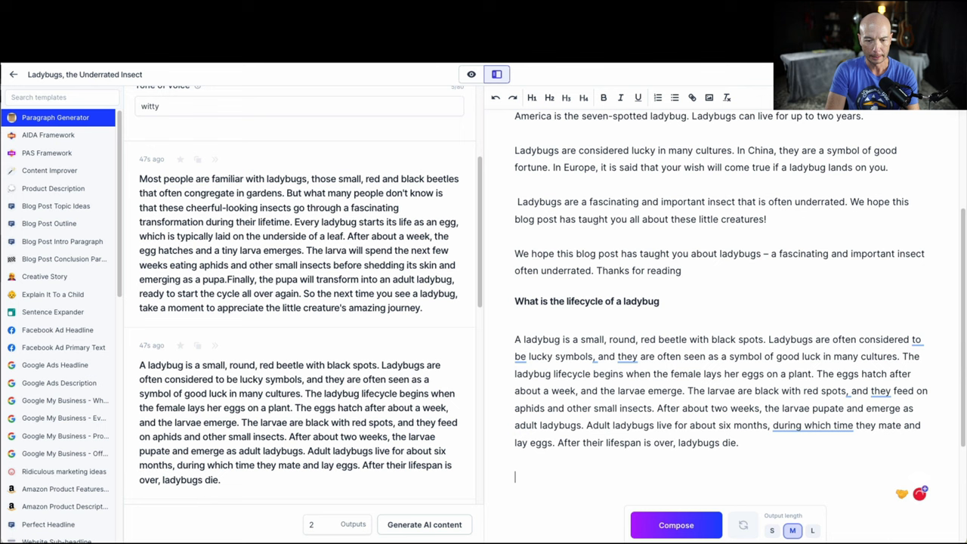
left_click(472, 74)
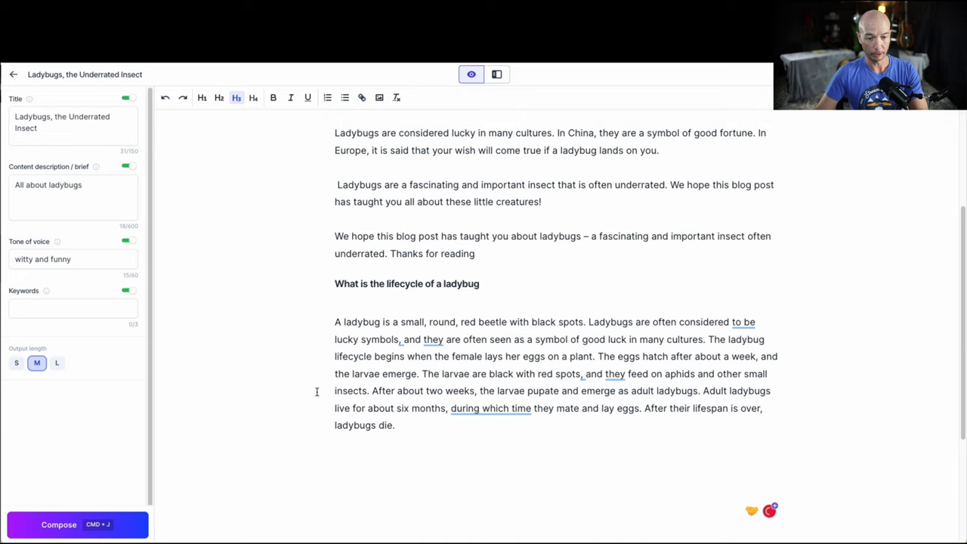
Add the question 'What are relatives of the ladybug' and have the AI answer it
type("What are rela")
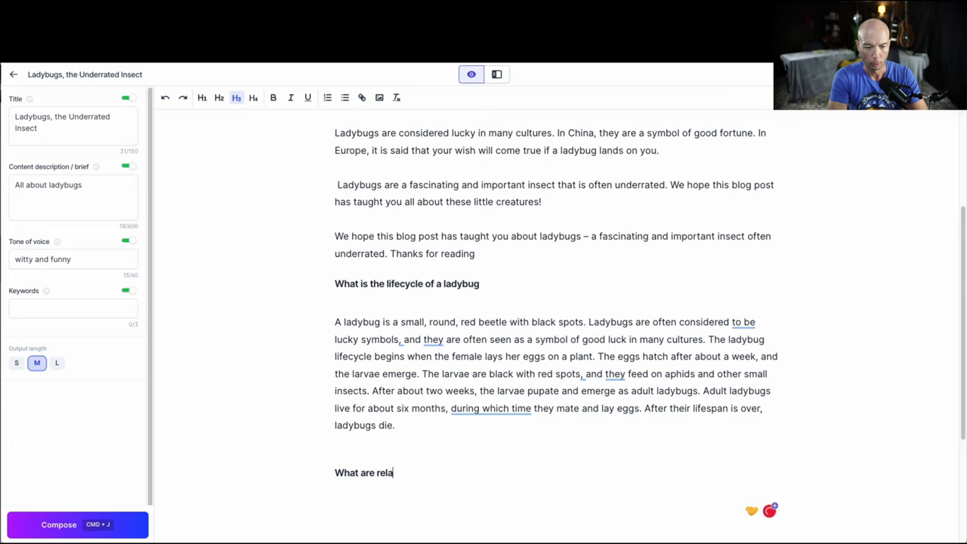
type("tives of the ladybug")
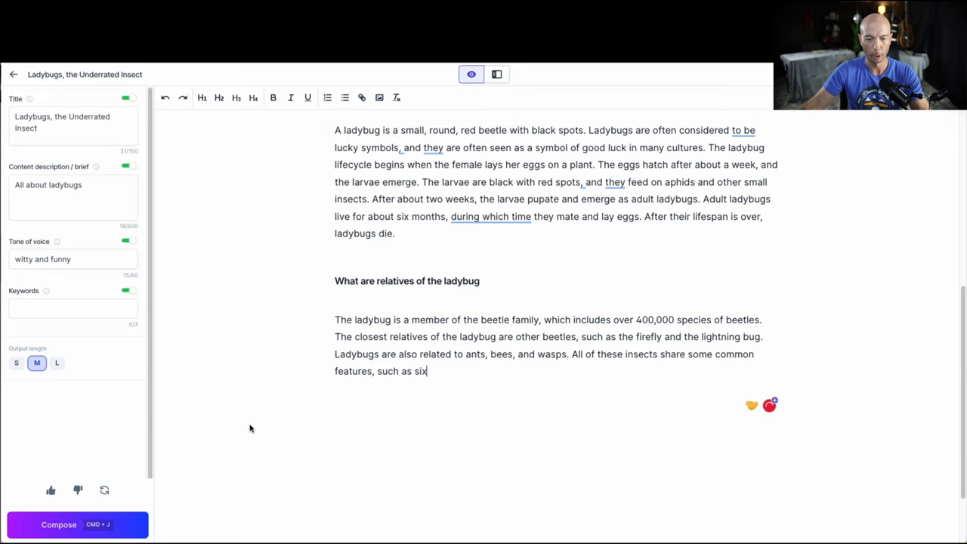
left_click(58, 524)
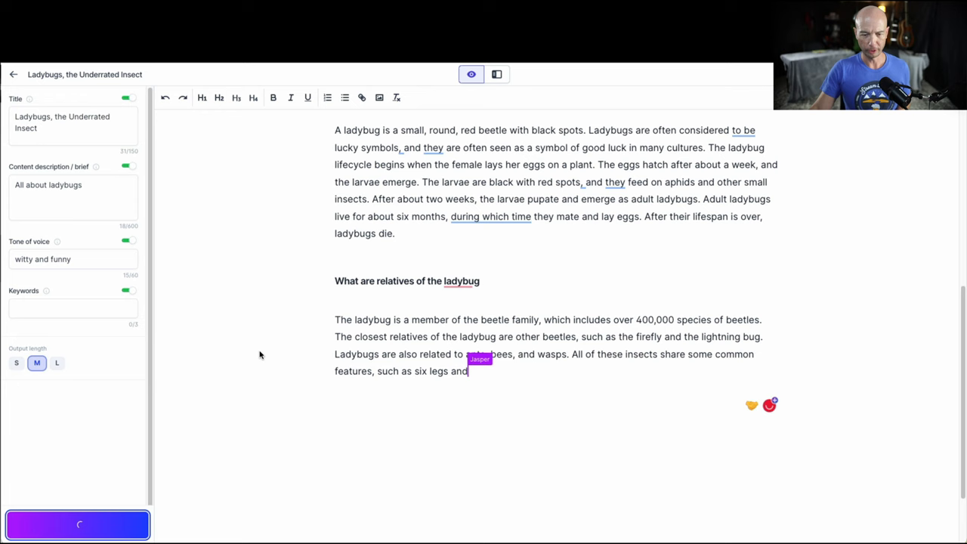
left_click(78, 525)
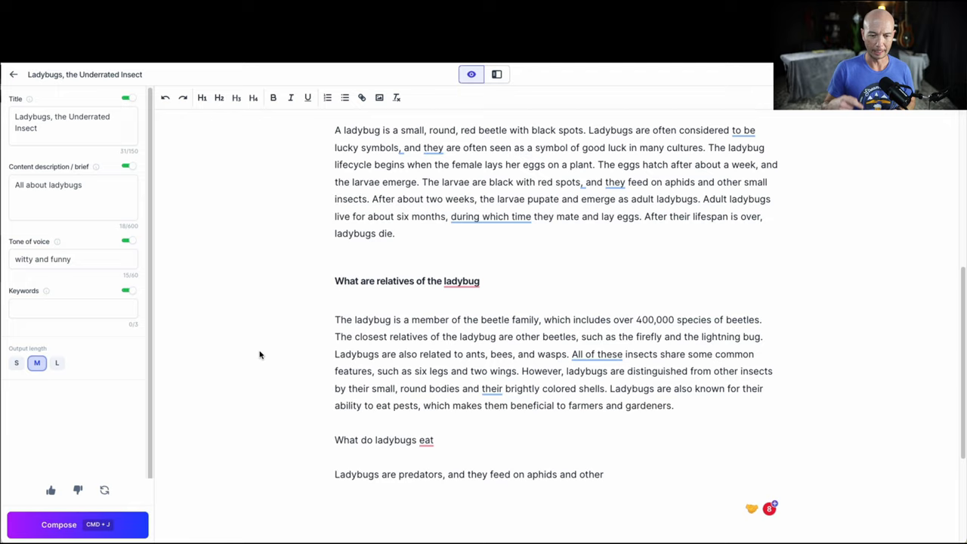
Have the AI continue into the answer about what ladybugs eat
scroll("up", 3)
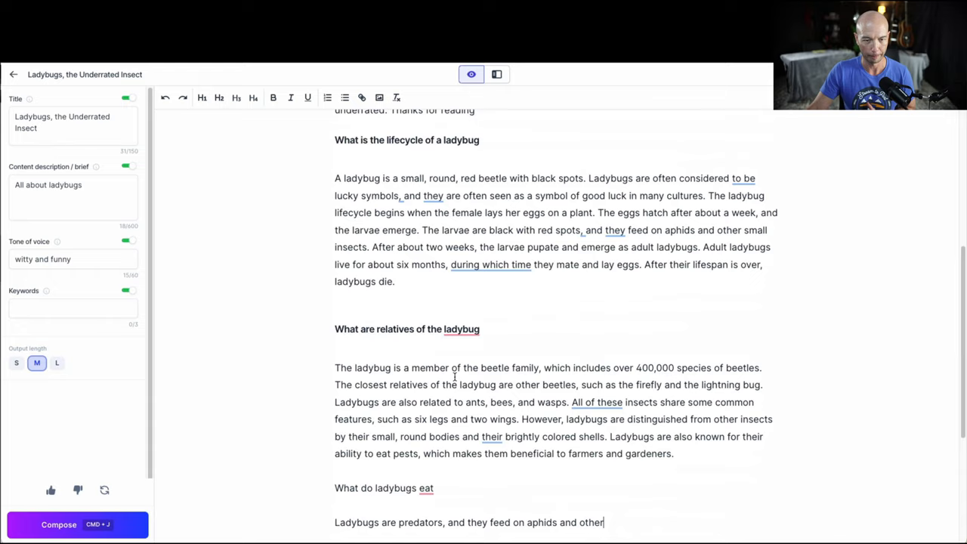
scroll("down", 3)
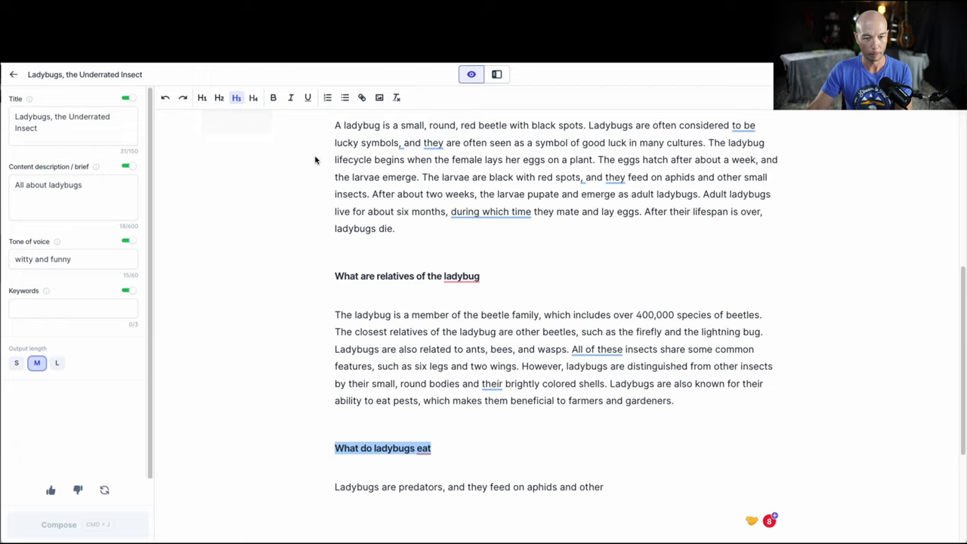
left_click(58, 524)
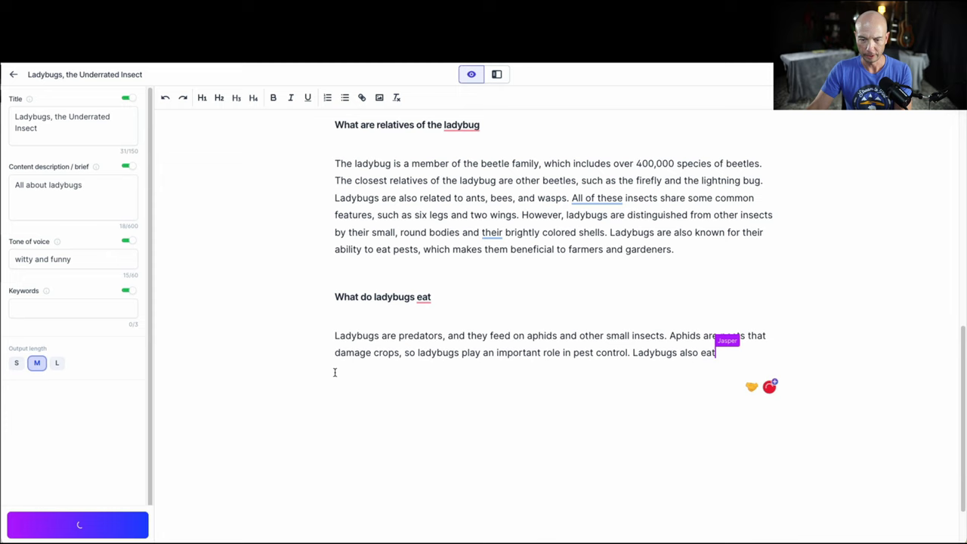
Generate the diet answer, a ladybug-versus-firefly Q&A and fun facts question, both as H3 headings
left_click(78, 525)
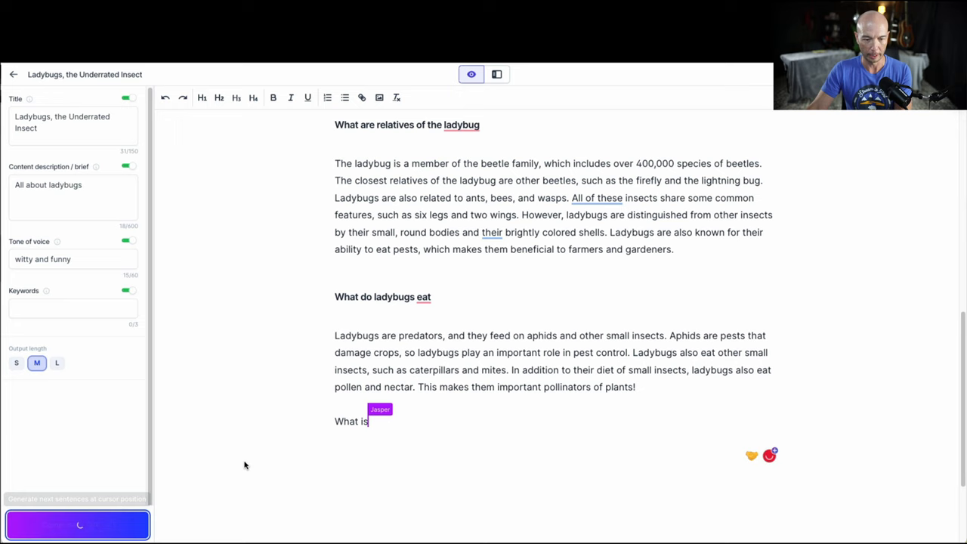
left_click(76, 525)
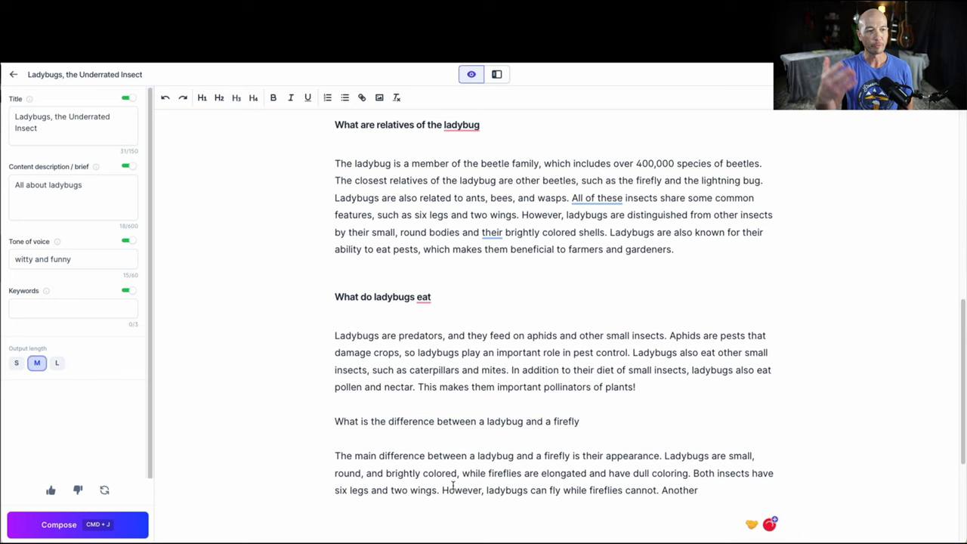
scroll("down", 3)
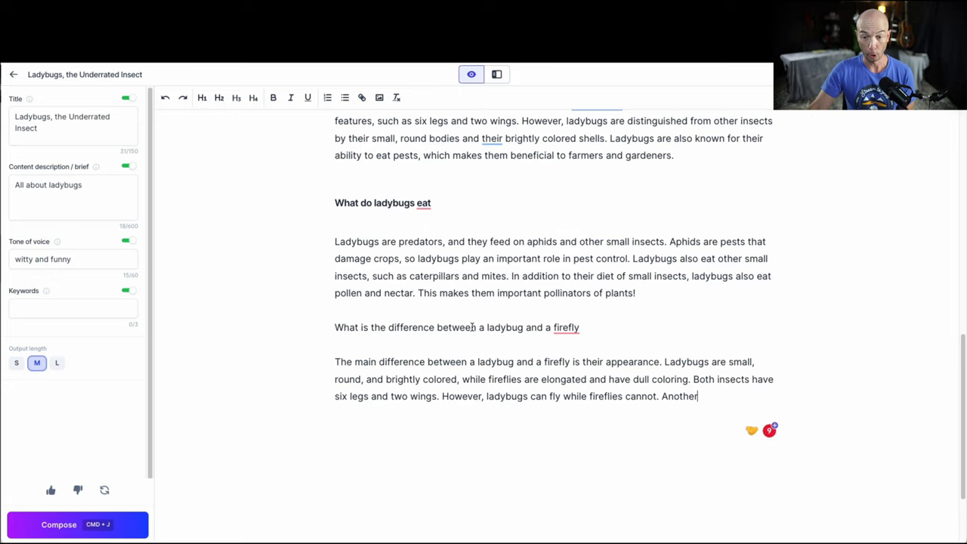
left_click(59, 524)
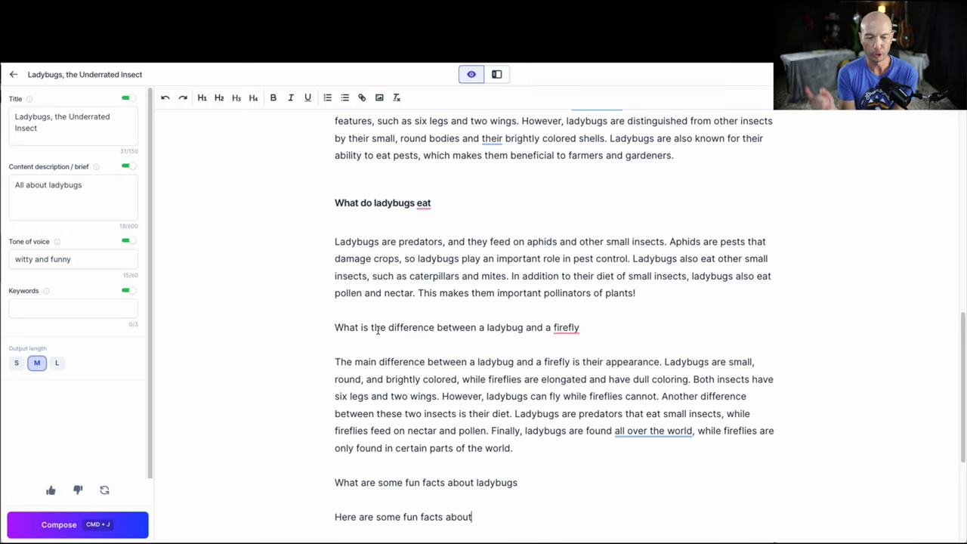
left_click(236, 97)
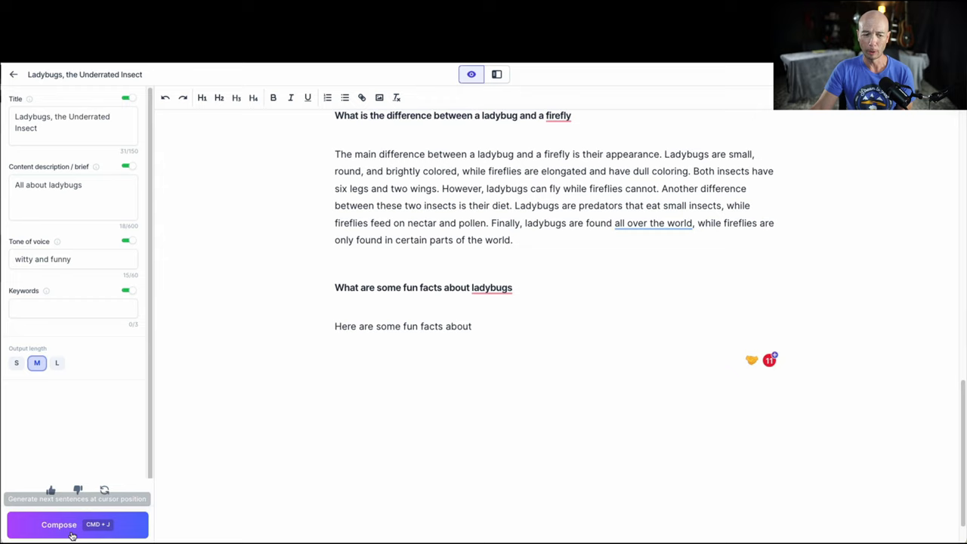
Have the AI list species, lifespan and luck folklore facts plus a wrap-up
left_click(72, 524)
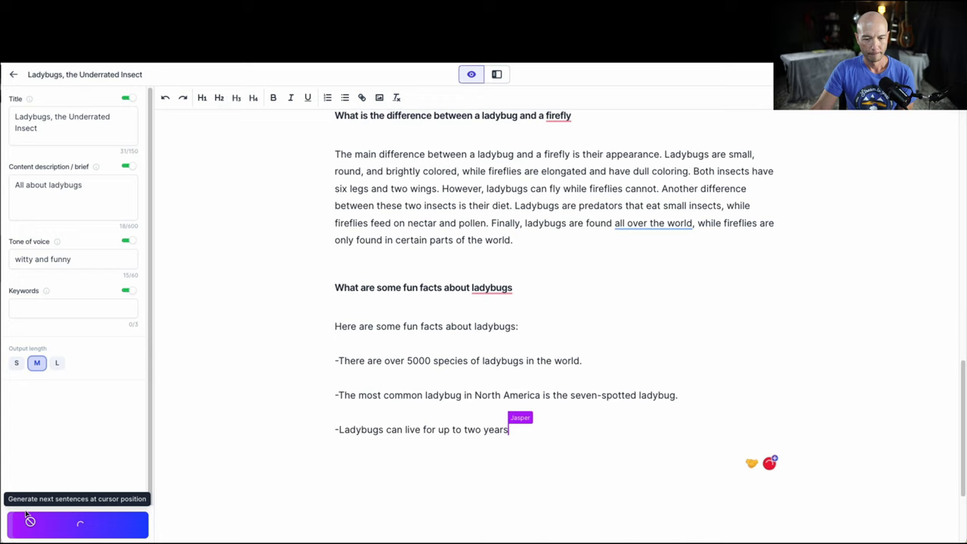
left_click(77, 525)
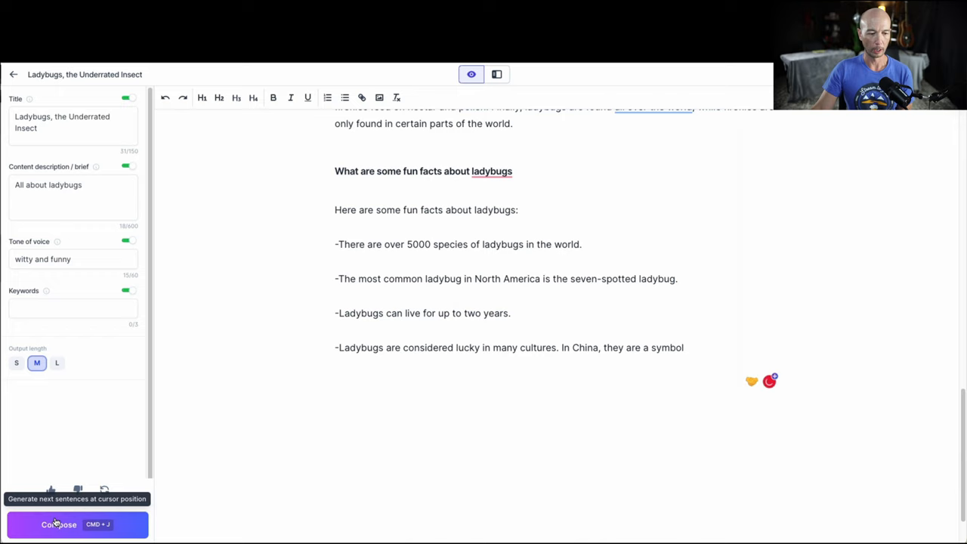
left_click(58, 525)
type("Do ladybugs have any")
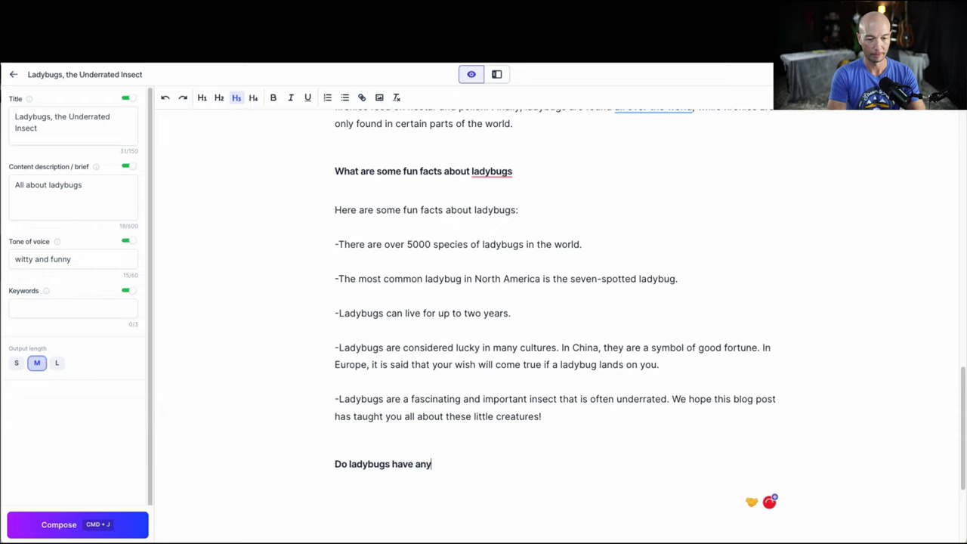
Complete the 'Do ladybugs have any preditors' heading and generate an answer about birds, bats and spiders
type("preditors")
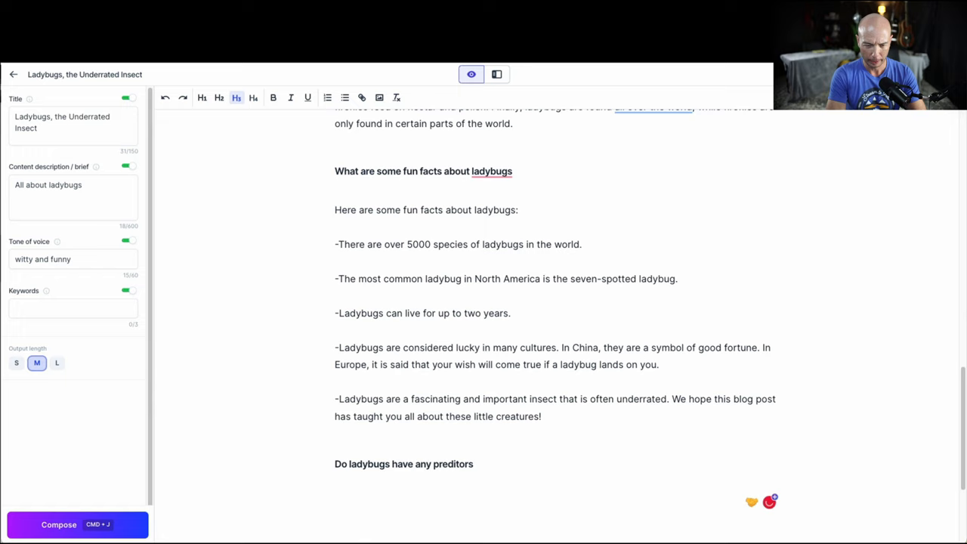
left_click(58, 525)
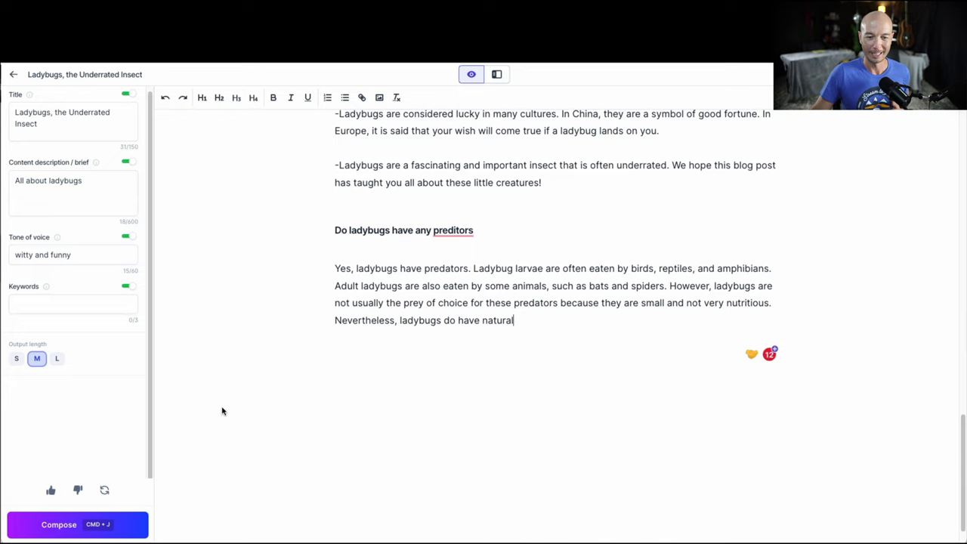
left_click(58, 525)
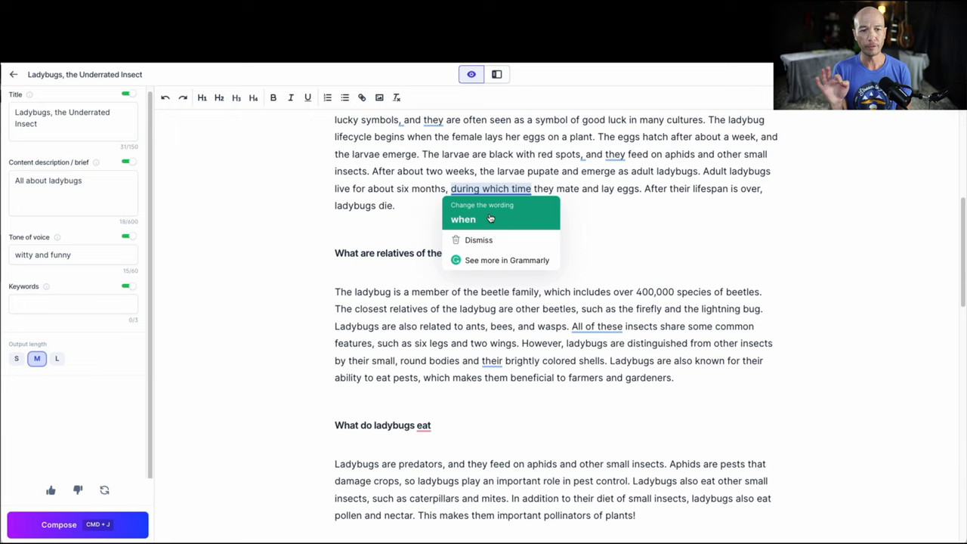
Change 'during which time' to 'when' and remove the duplicate 'their' before 'brightly colored shells'
left_click(464, 220)
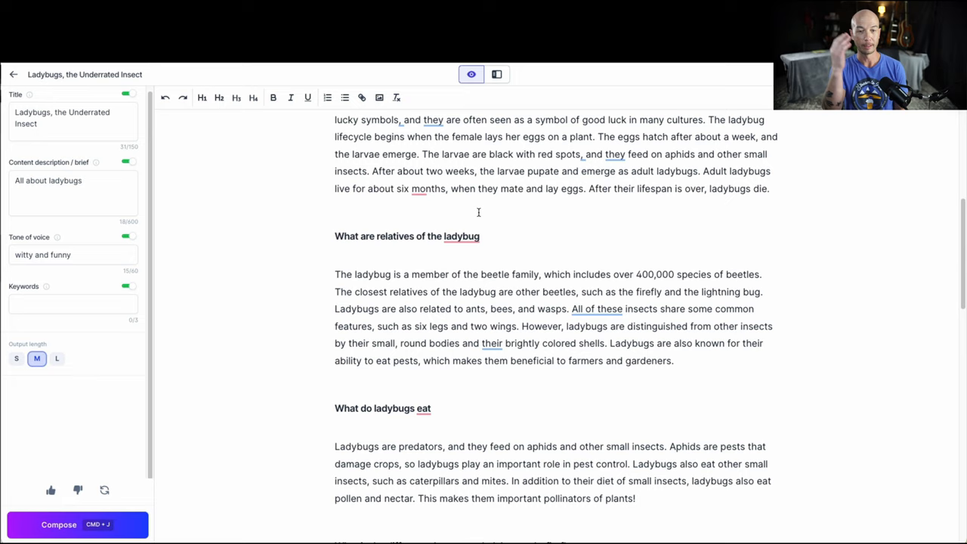
left_click(428, 188)
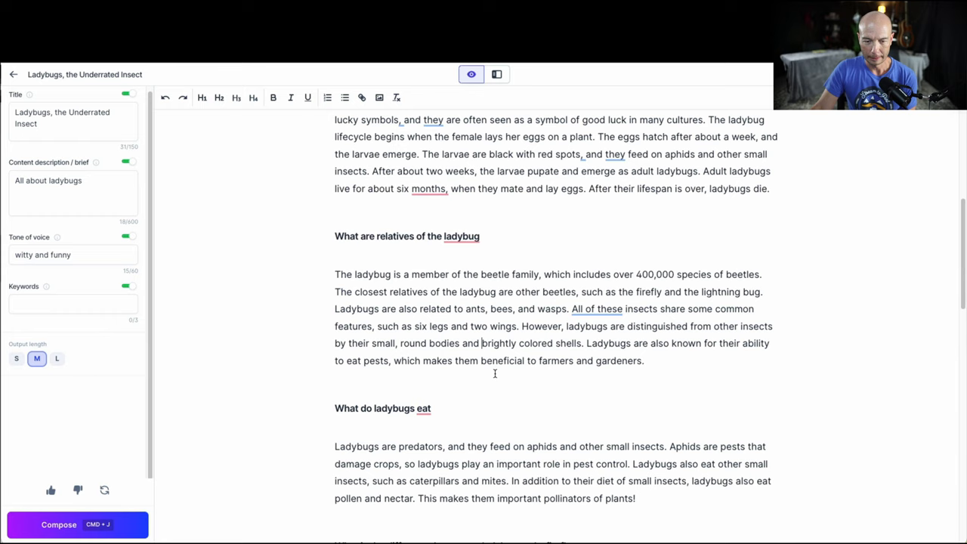
Add question marks to the diet, firefly, fun-facts and predators headings, spelling 'predators' correctly
scroll("down", 3)
type("?")
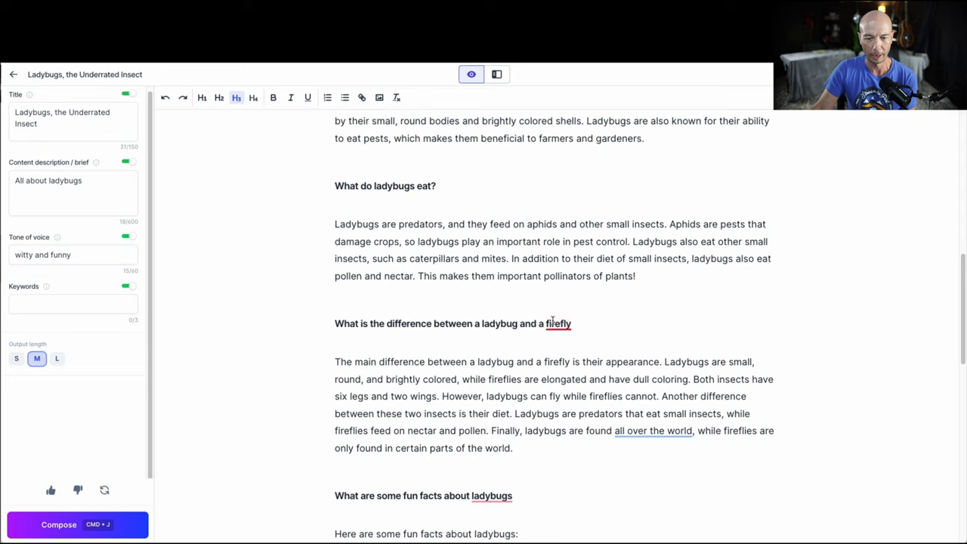
scroll("down", 3)
type("?")
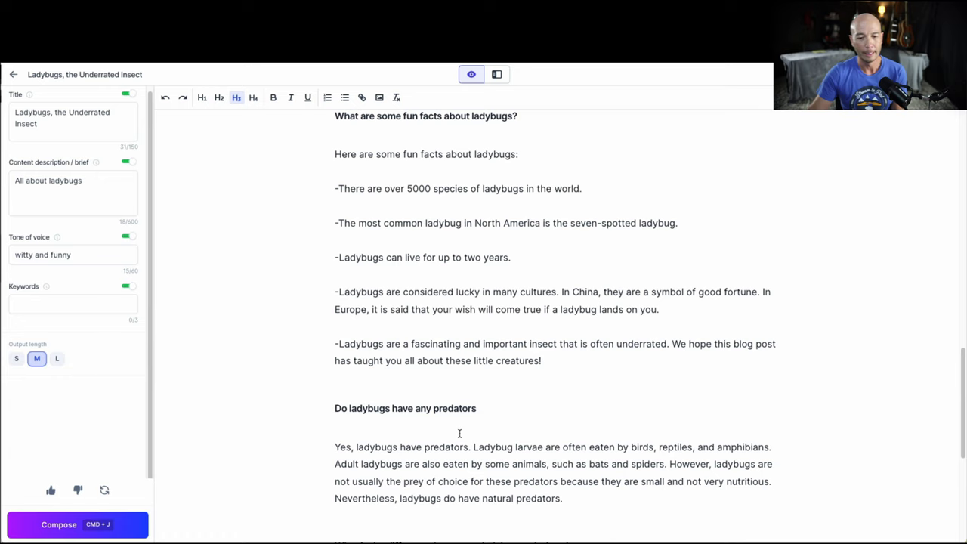
scroll("down", 3)
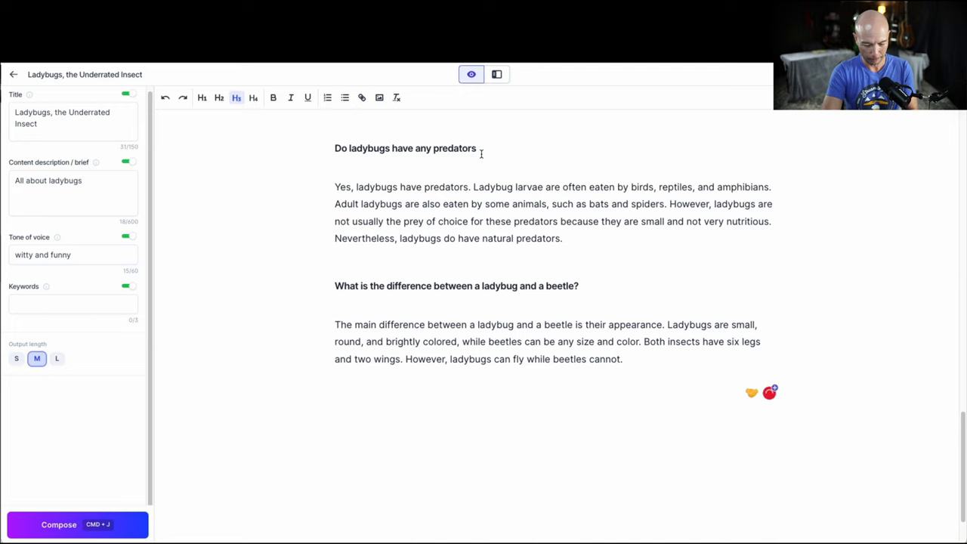
type("?")
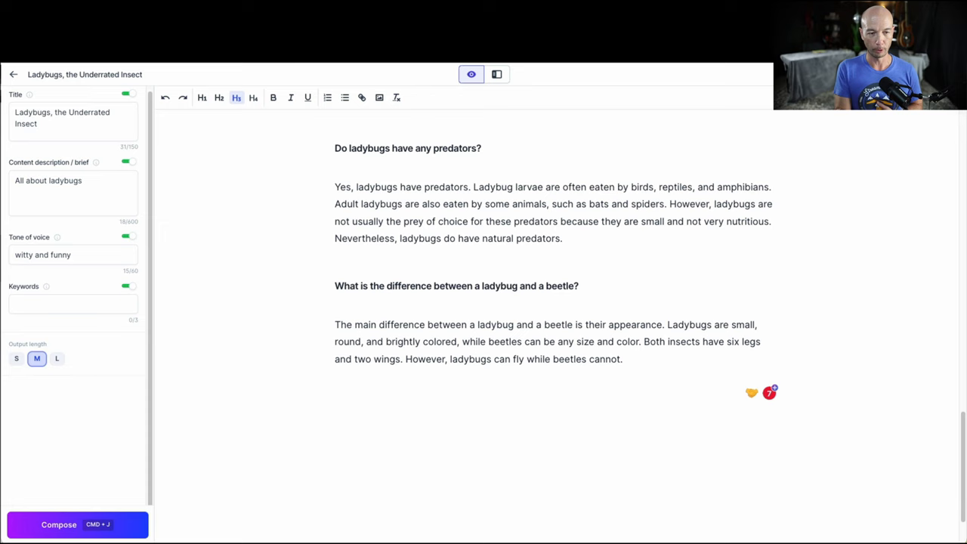
scroll("down", 3)
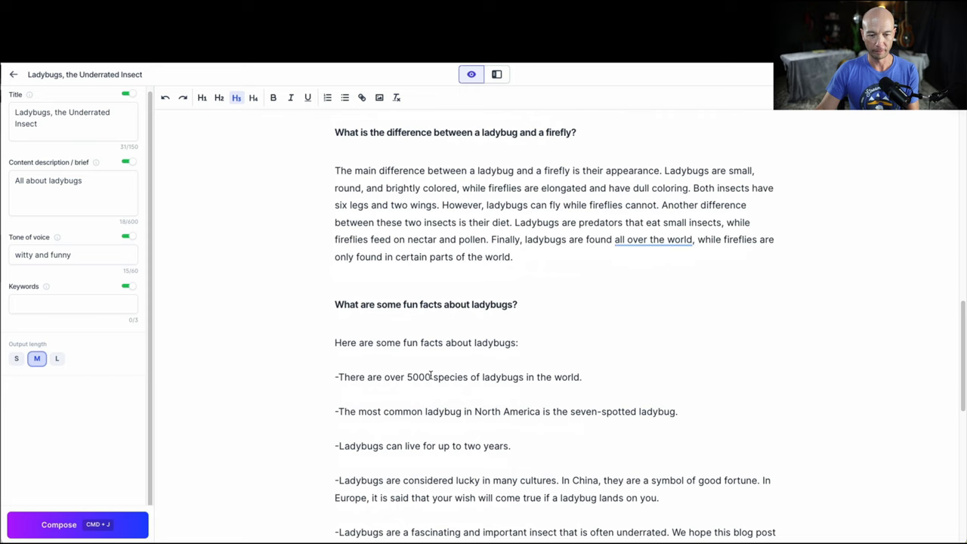
scroll("up", 3)
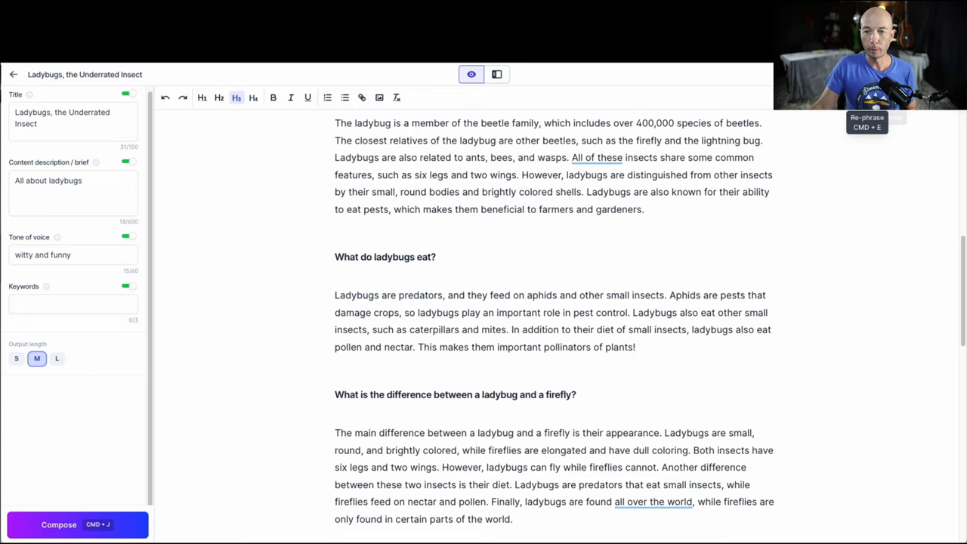